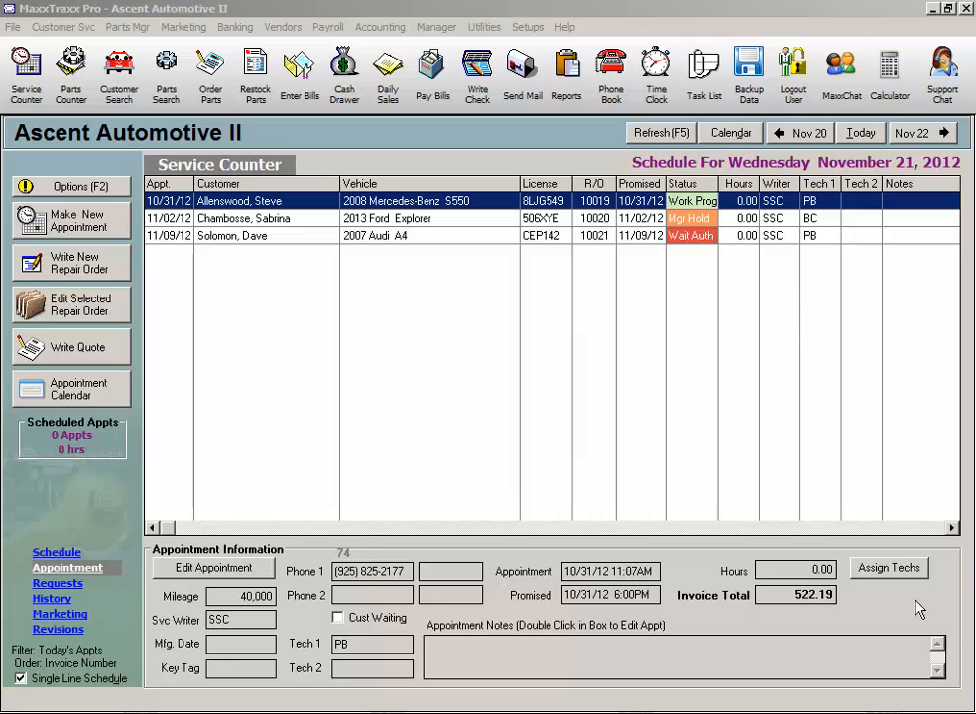
mouse_move(501, 39)
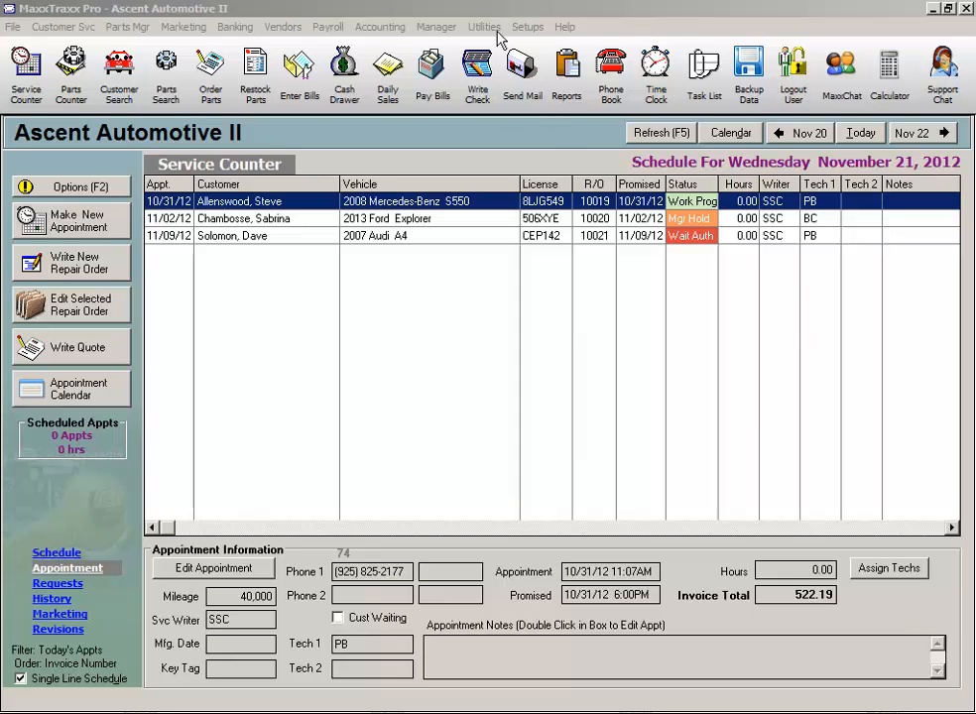
- Open the Utilities menu to reveal Import Catalog Data
click(484, 26)
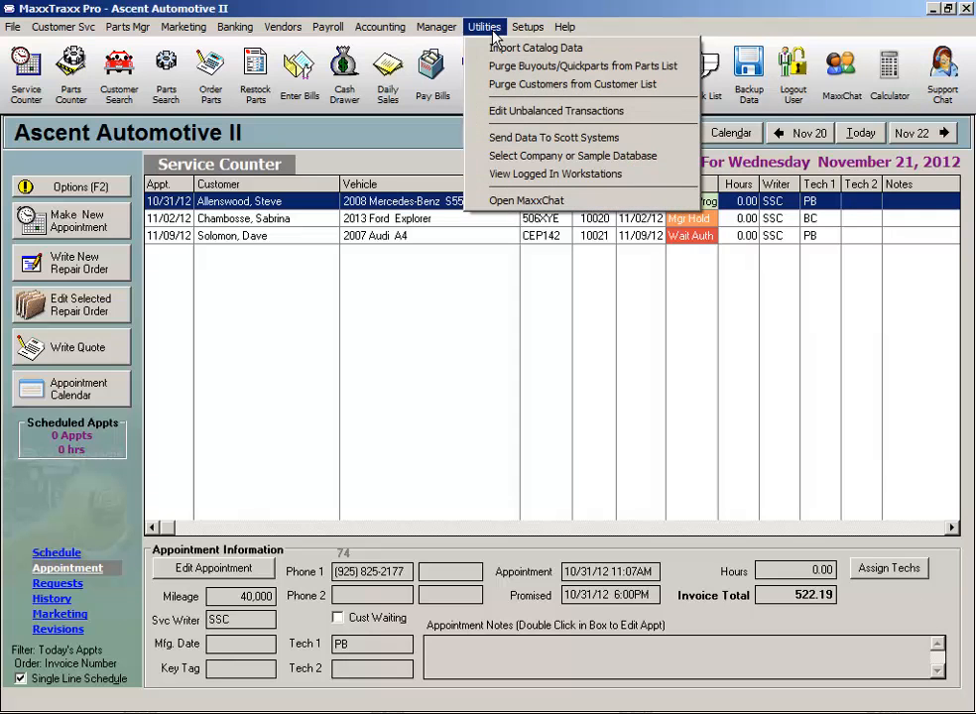
mouse_move(535, 48)
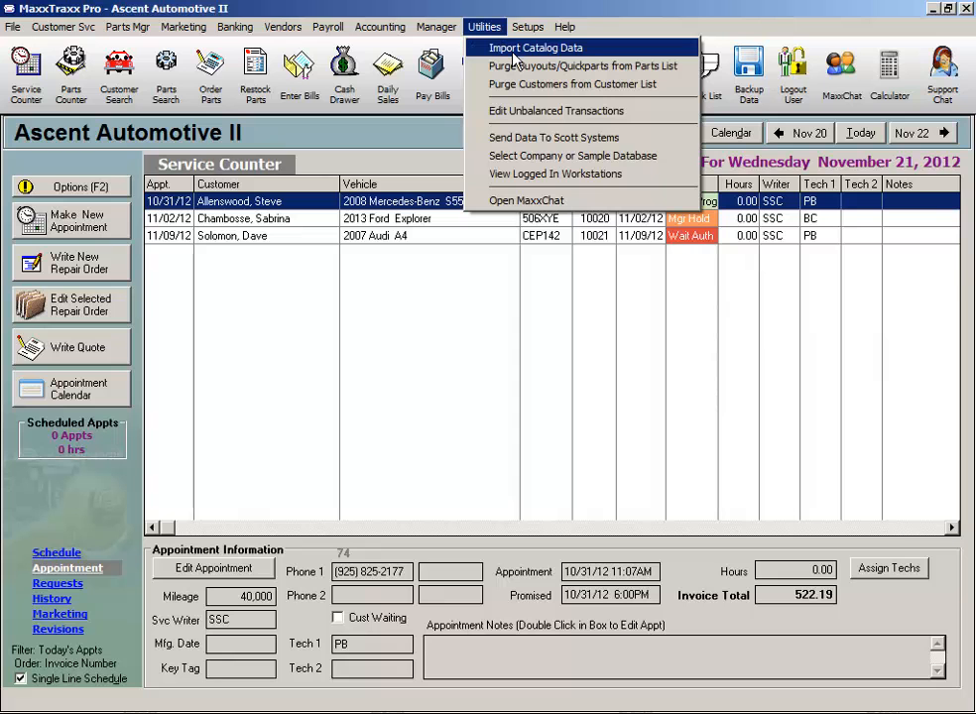
- Begin a USA parts catalog import using the USA Parts List file from the Desktop
click(536, 48)
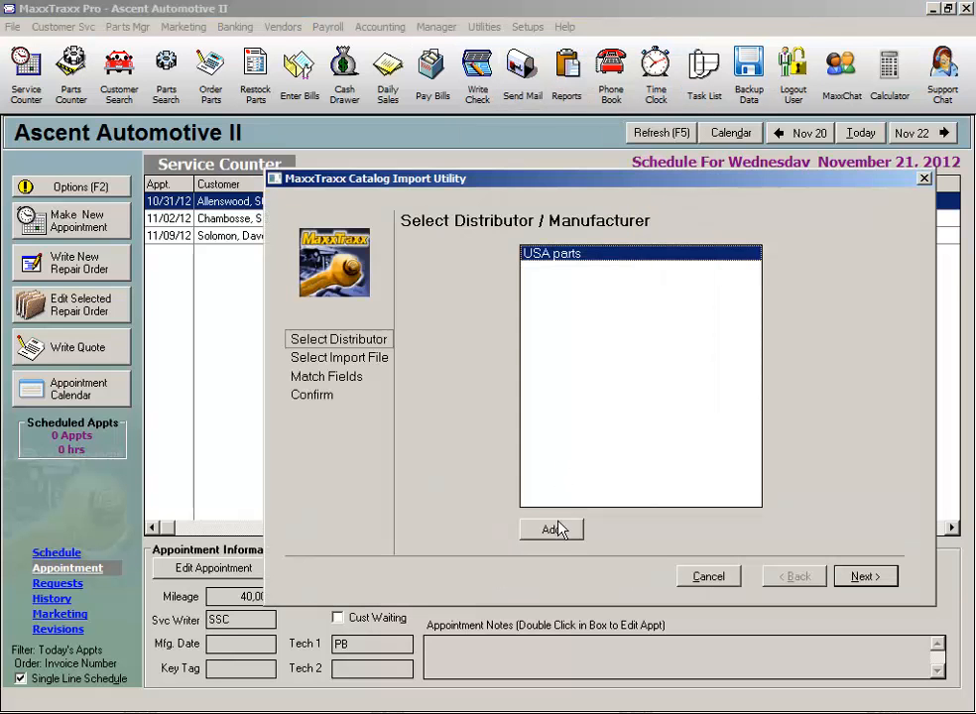
mouse_move(636, 281)
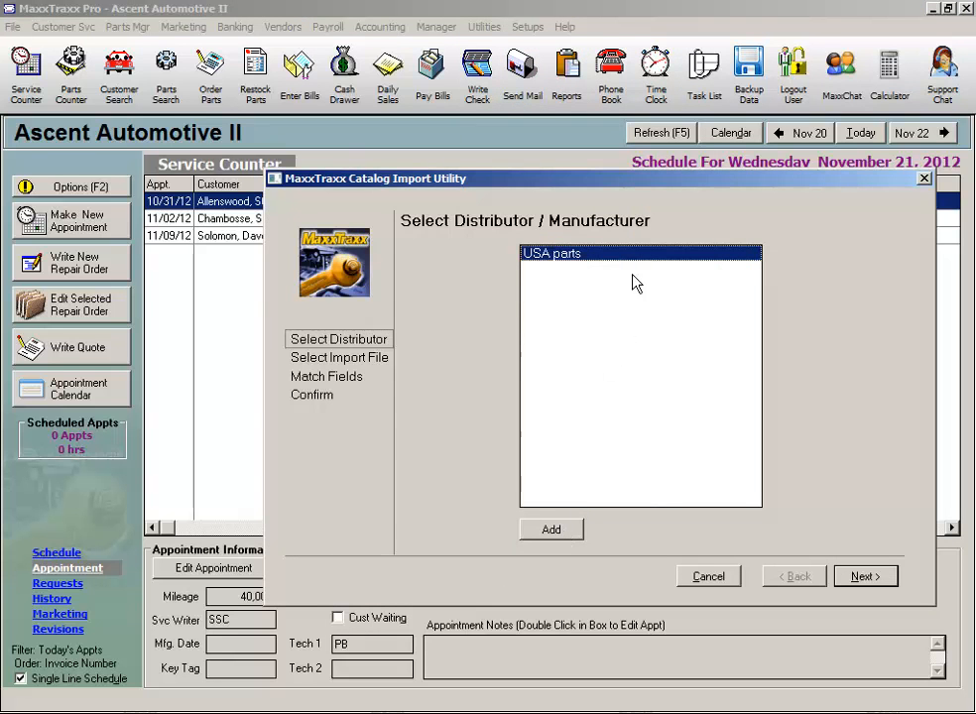
mouse_move(831, 483)
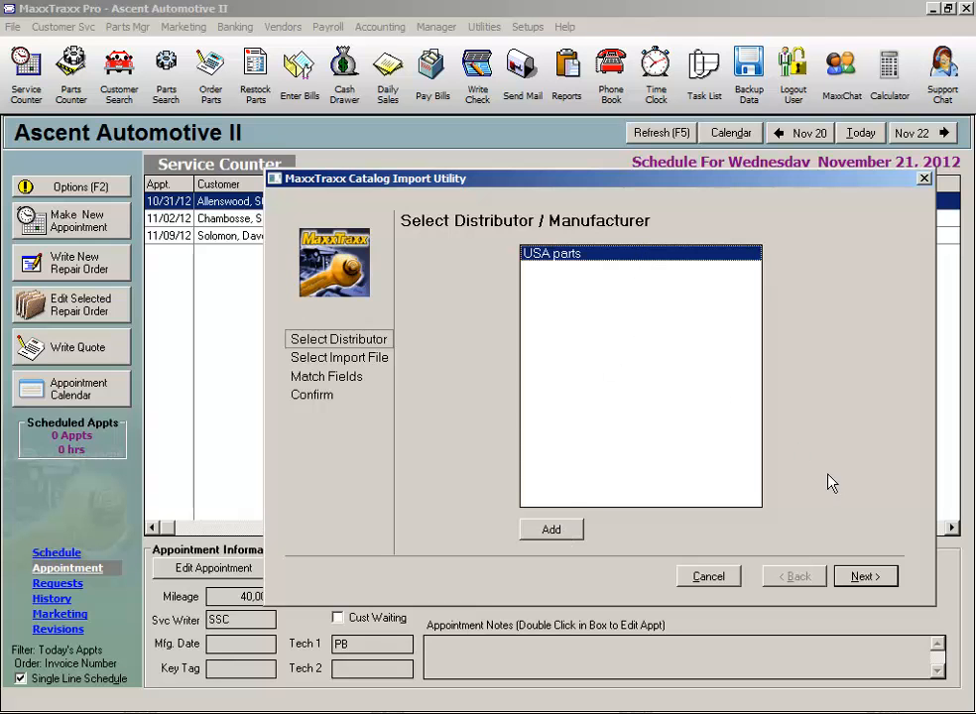
click(864, 577)
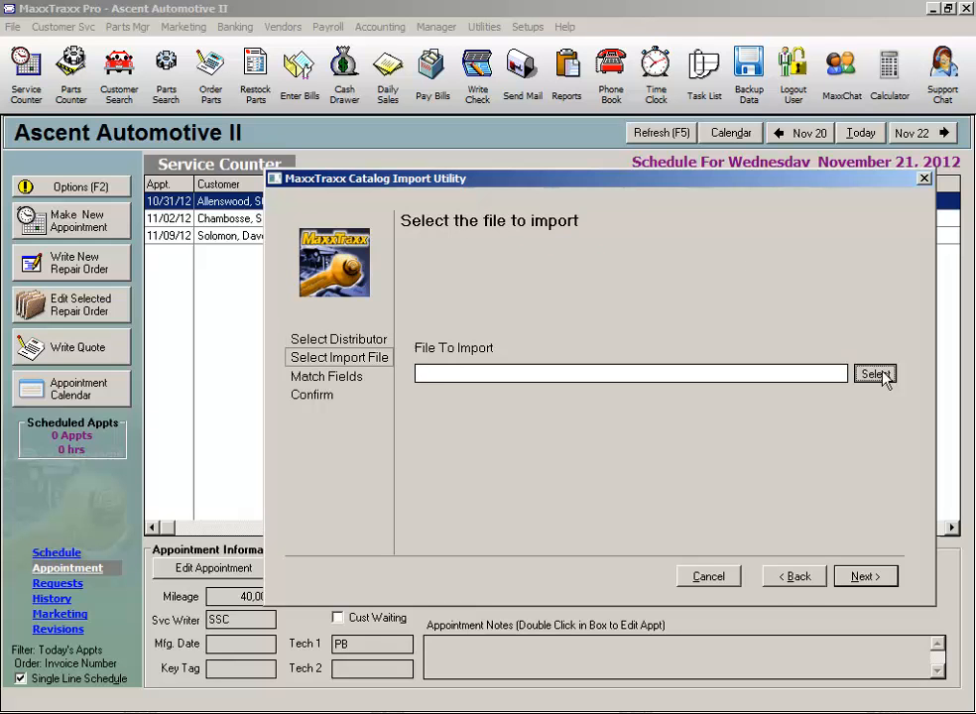
click(874, 374)
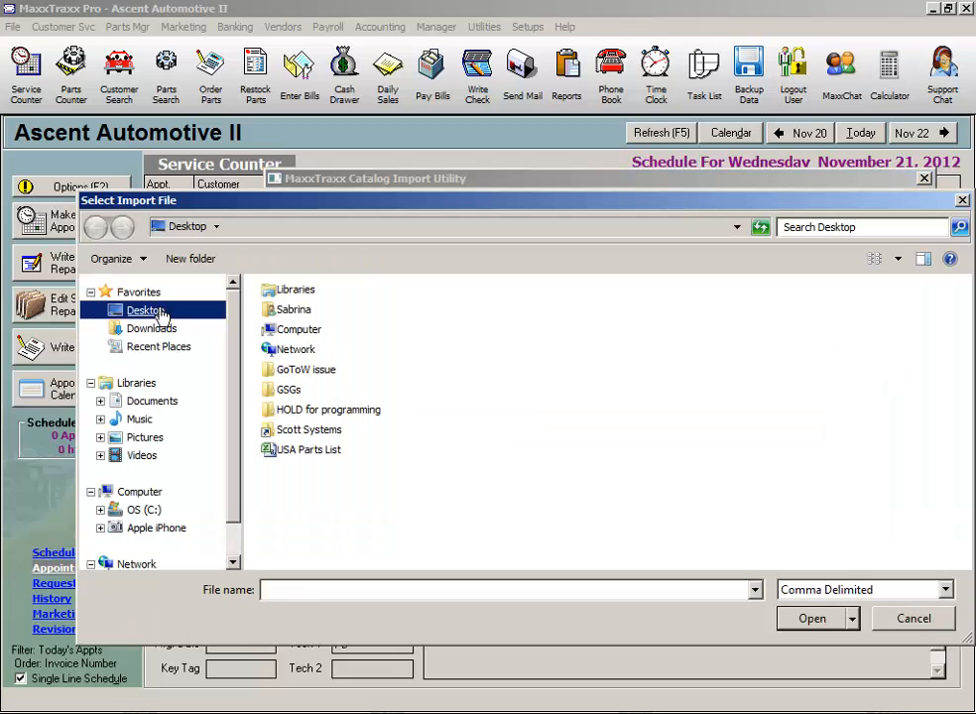
click(308, 449)
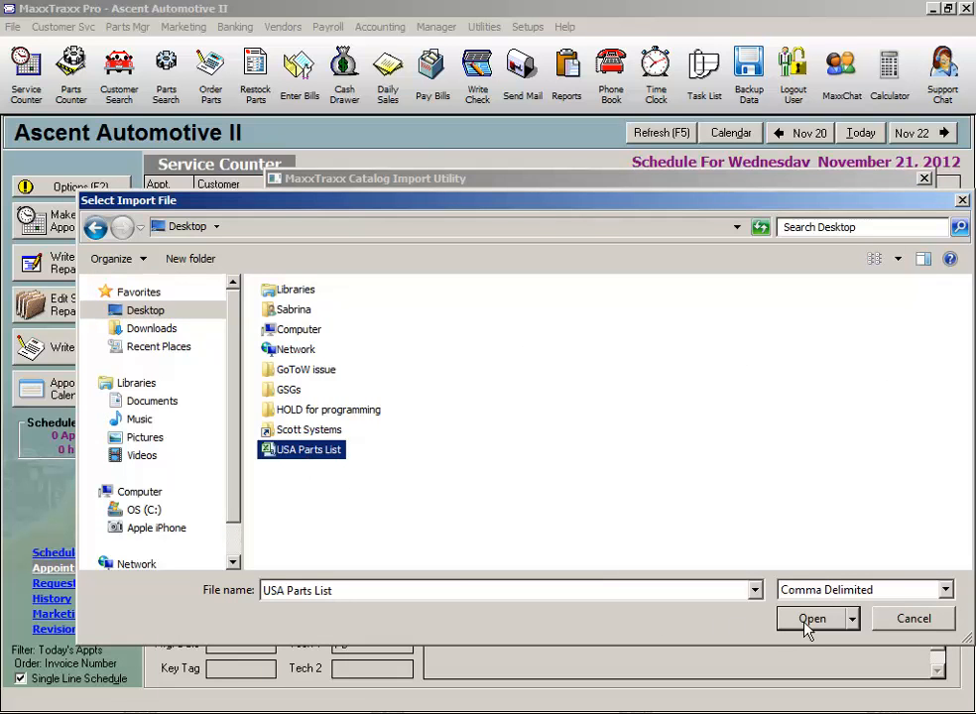
click(811, 617)
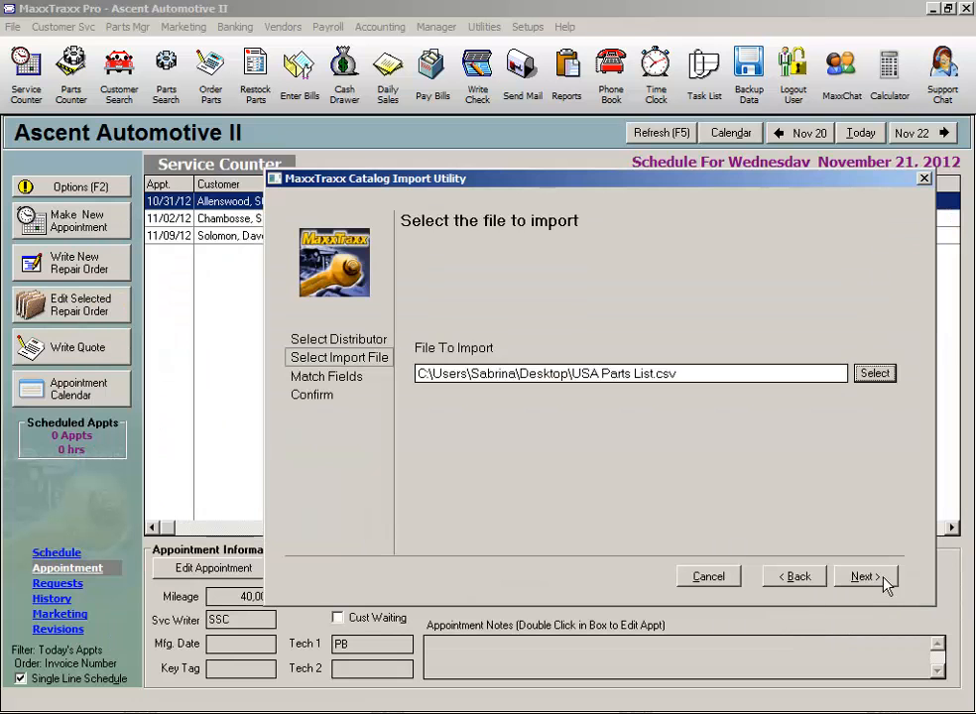
- Match Part Number, Description, Cost and List, with List feeding Mfg. List Price and Price A
click(862, 576)
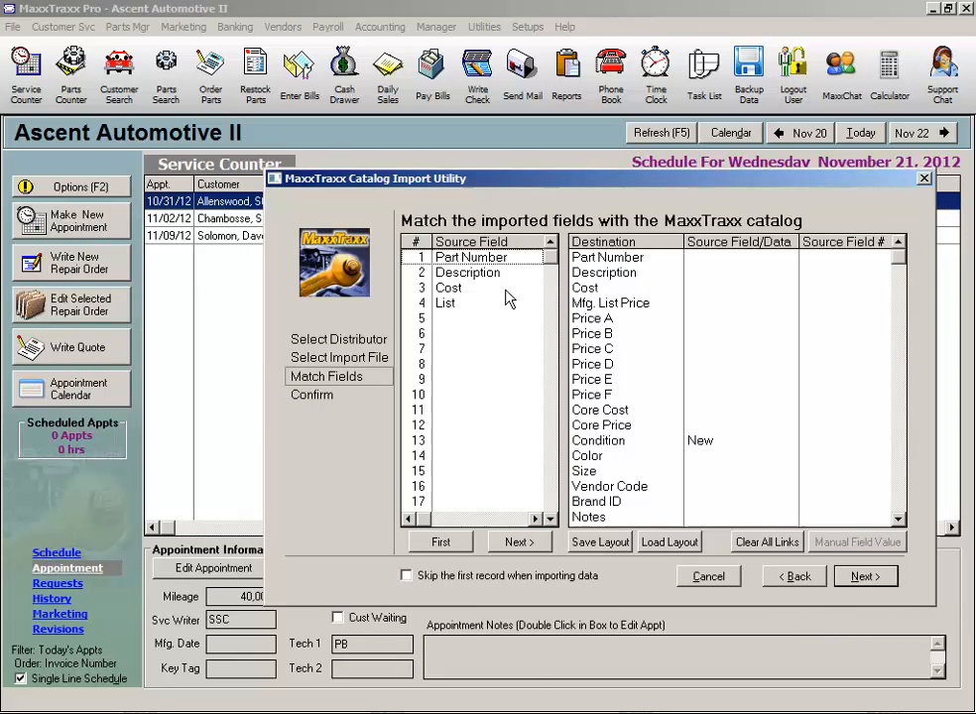
mouse_move(729, 319)
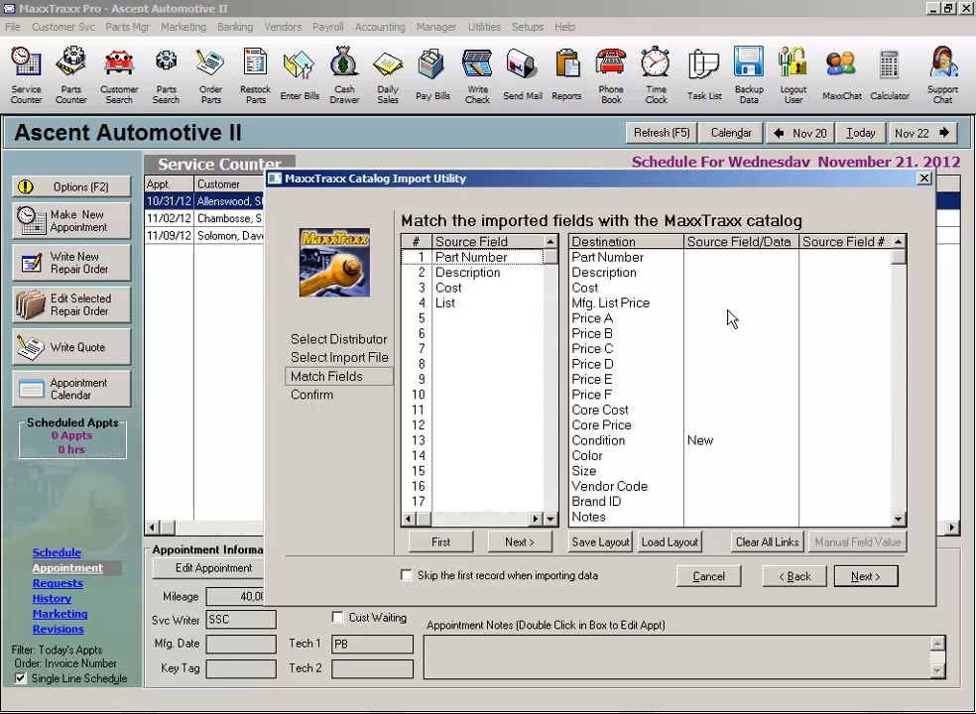
click(471, 256)
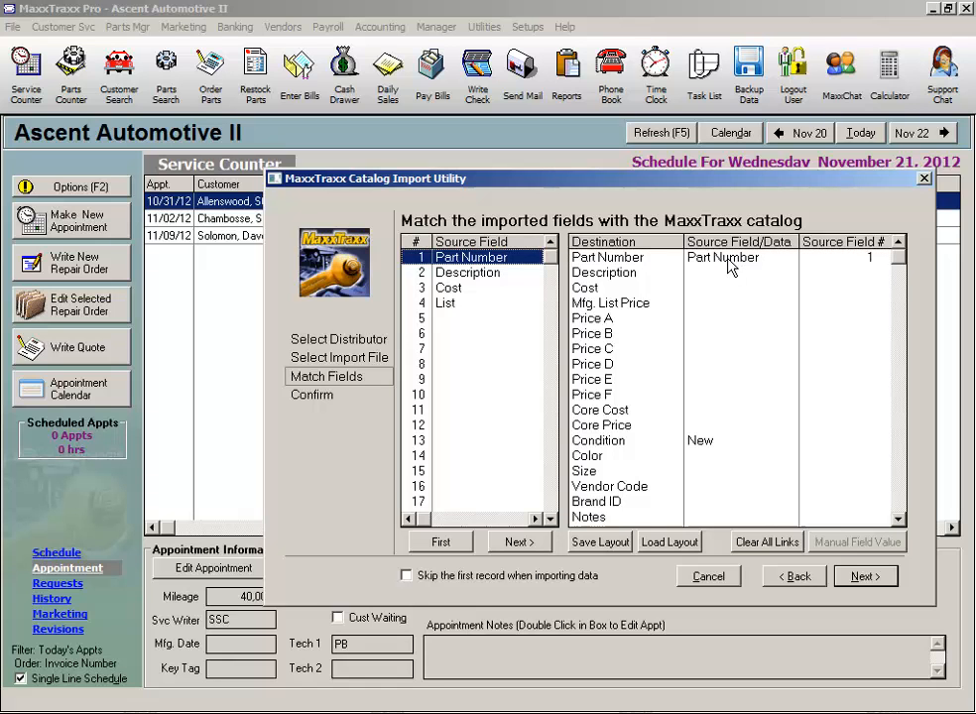
click(467, 272)
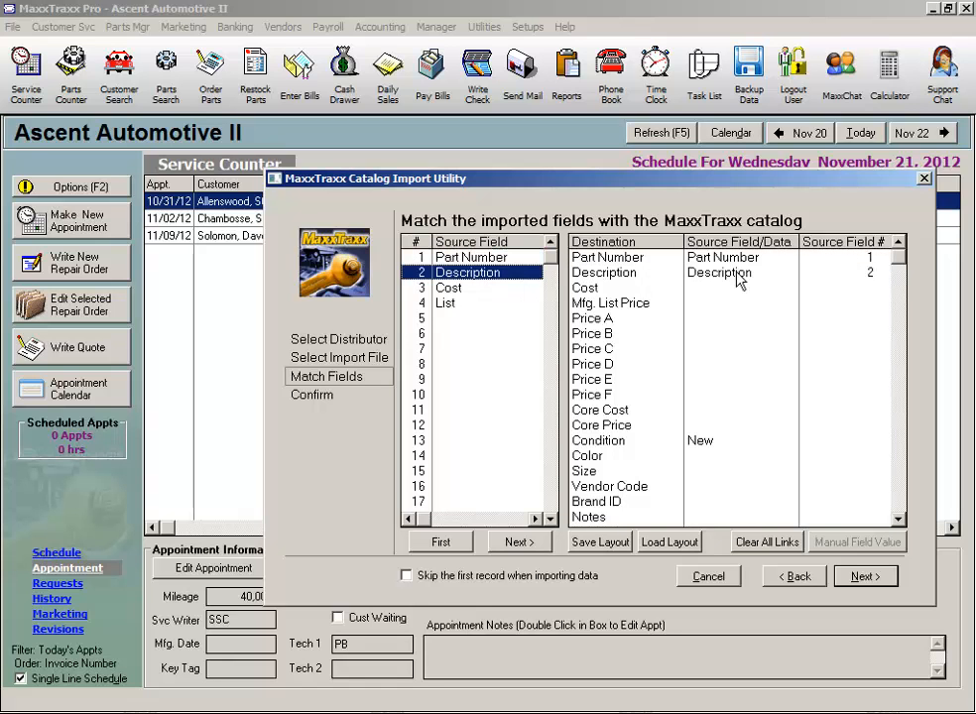
click(448, 287)
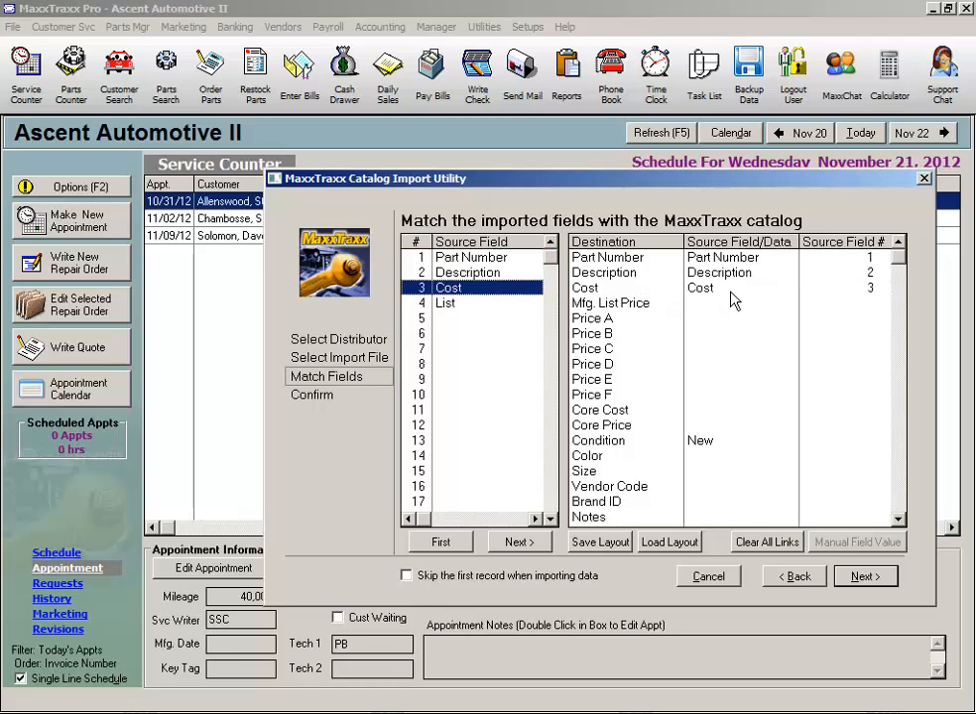
click(445, 302)
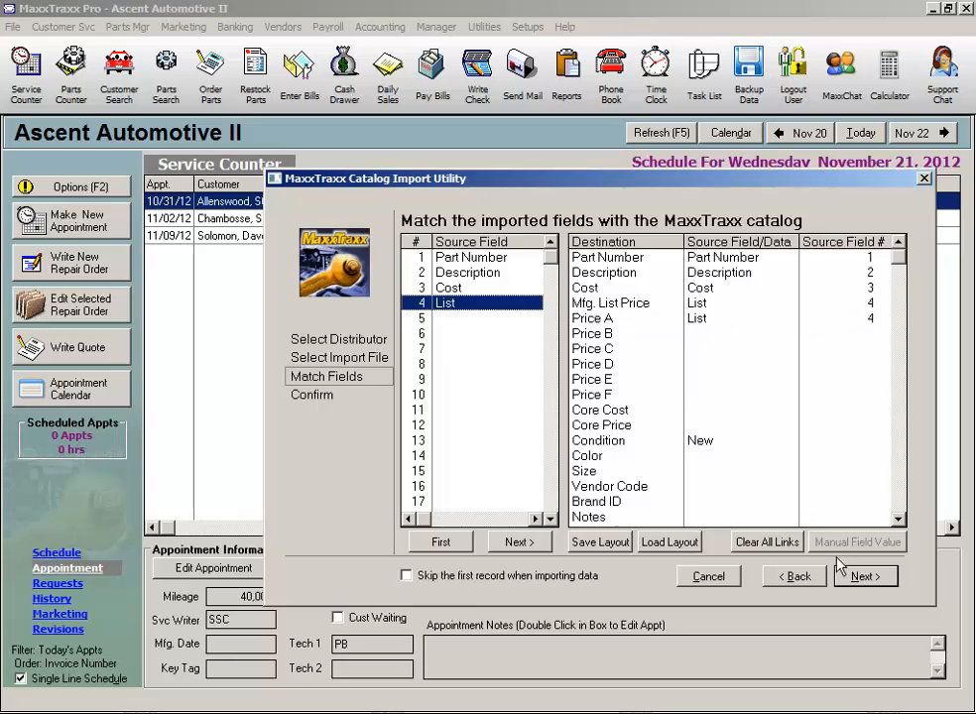
- View the import Confirm summary, then cancel the catalog import
click(864, 576)
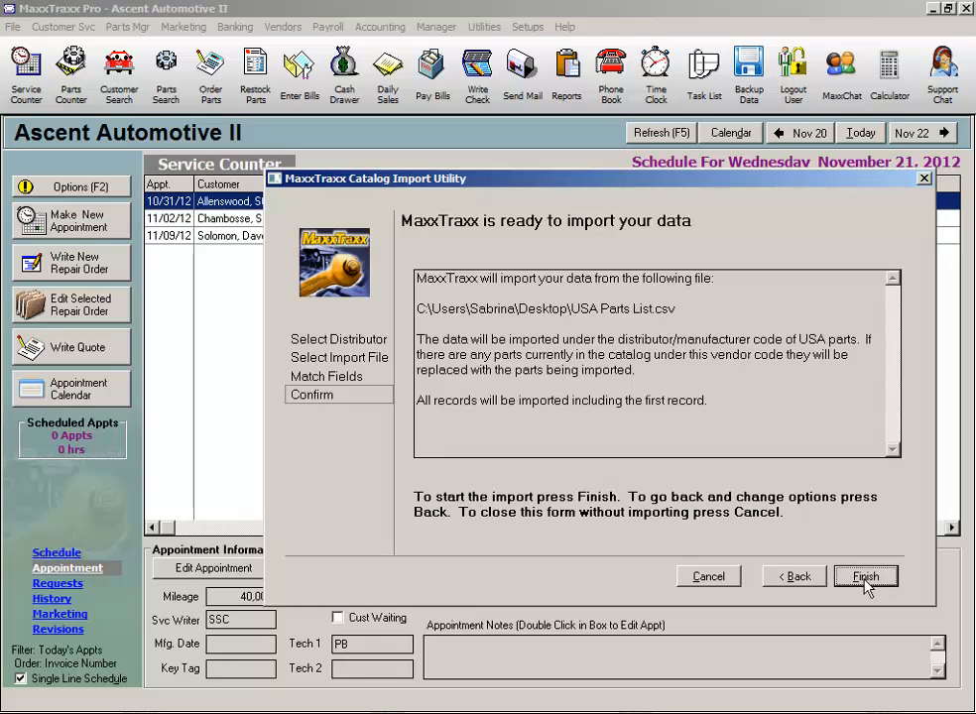
mouse_move(708, 576)
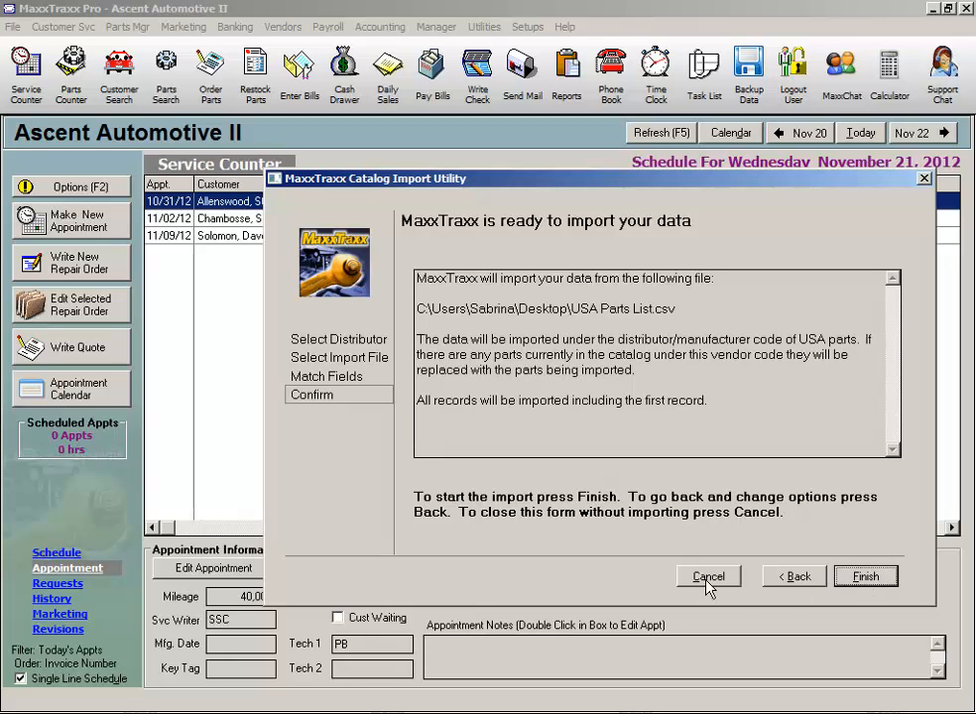
click(708, 576)
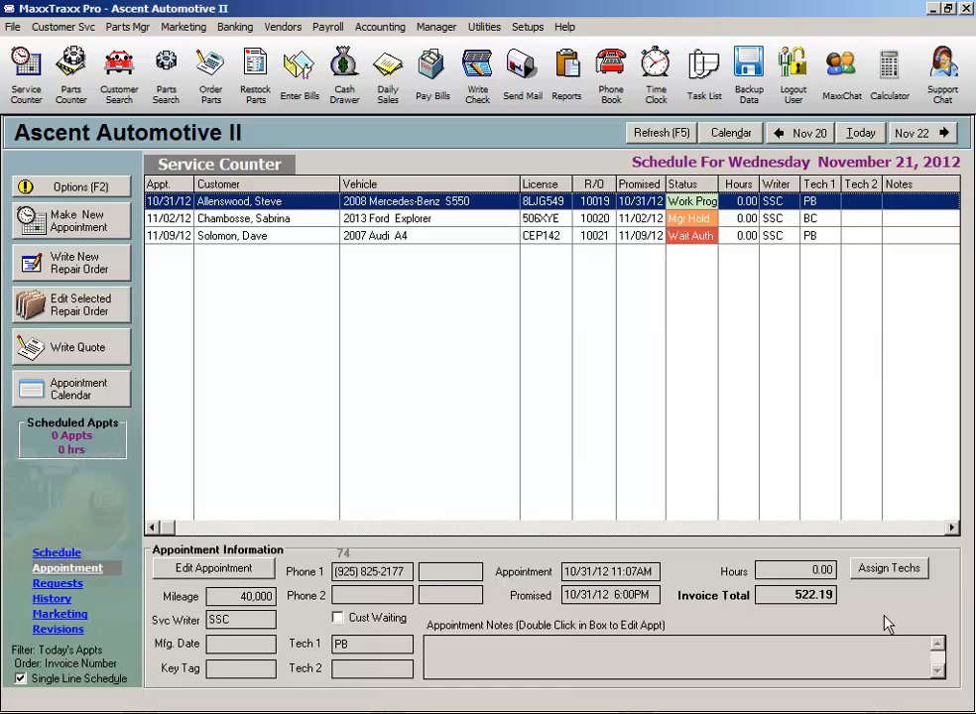
mouse_move(127, 27)
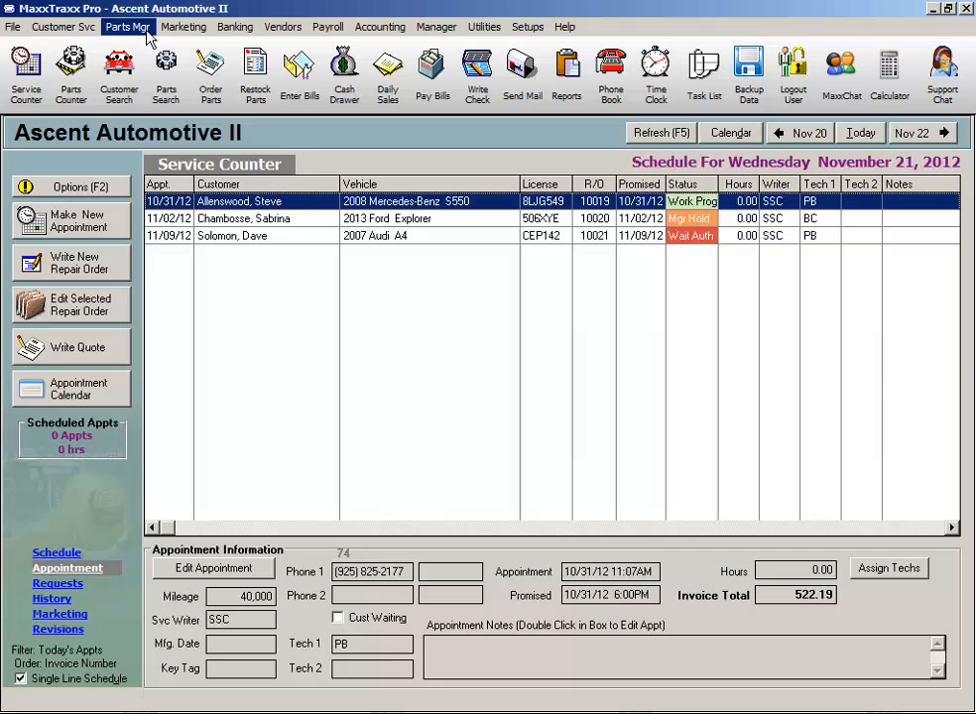
- Launch Update Parts List with Catalog Prices from the Parts Mgr menu
click(126, 27)
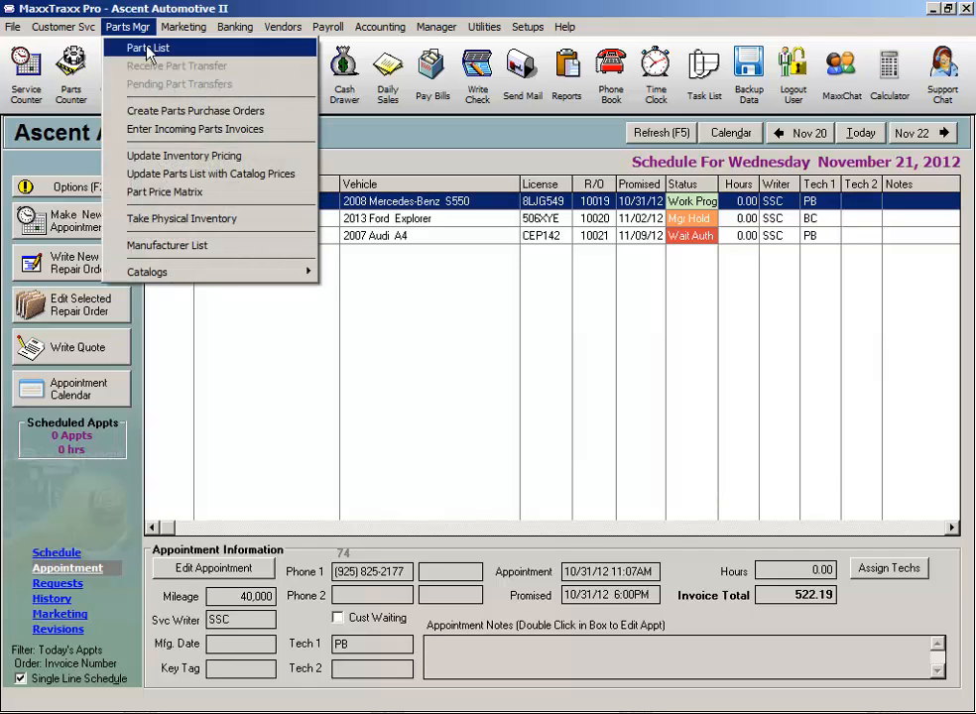
mouse_move(228, 186)
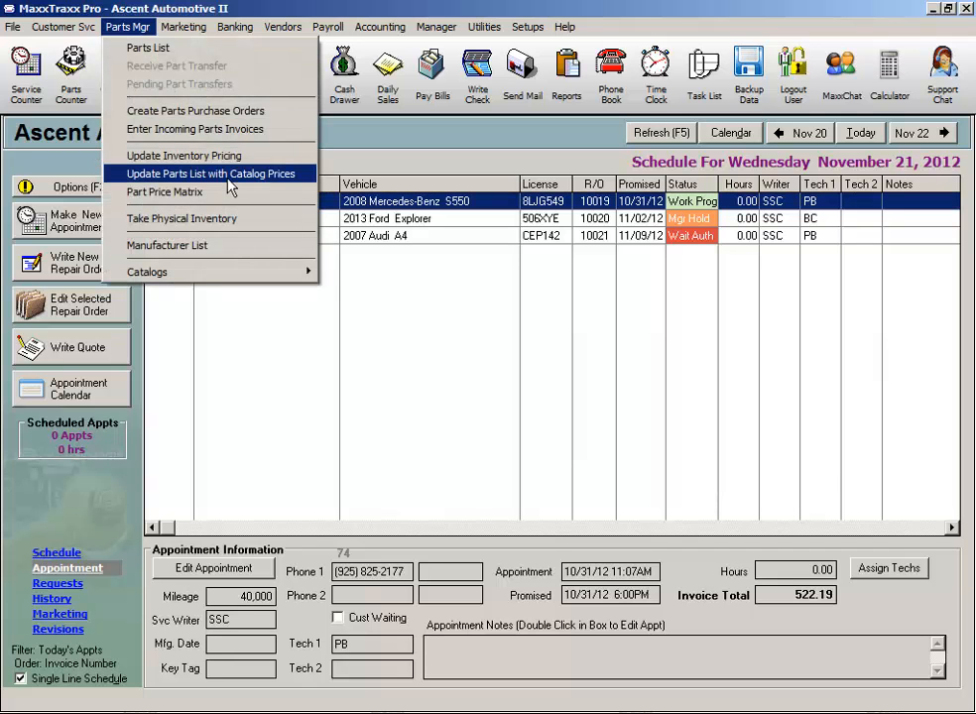
click(213, 174)
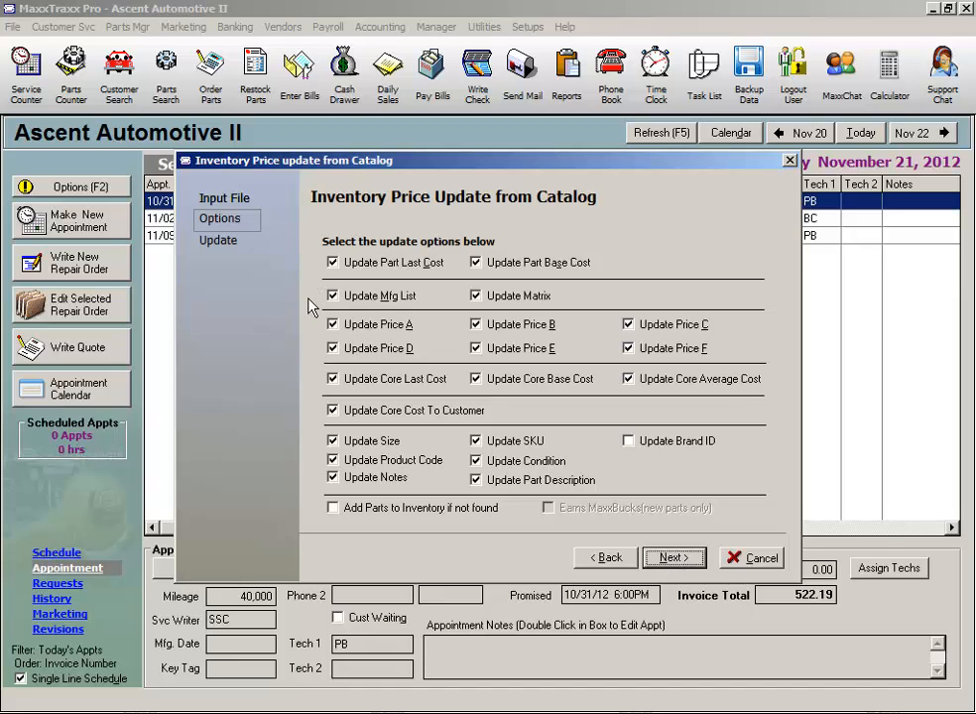
mouse_move(312, 491)
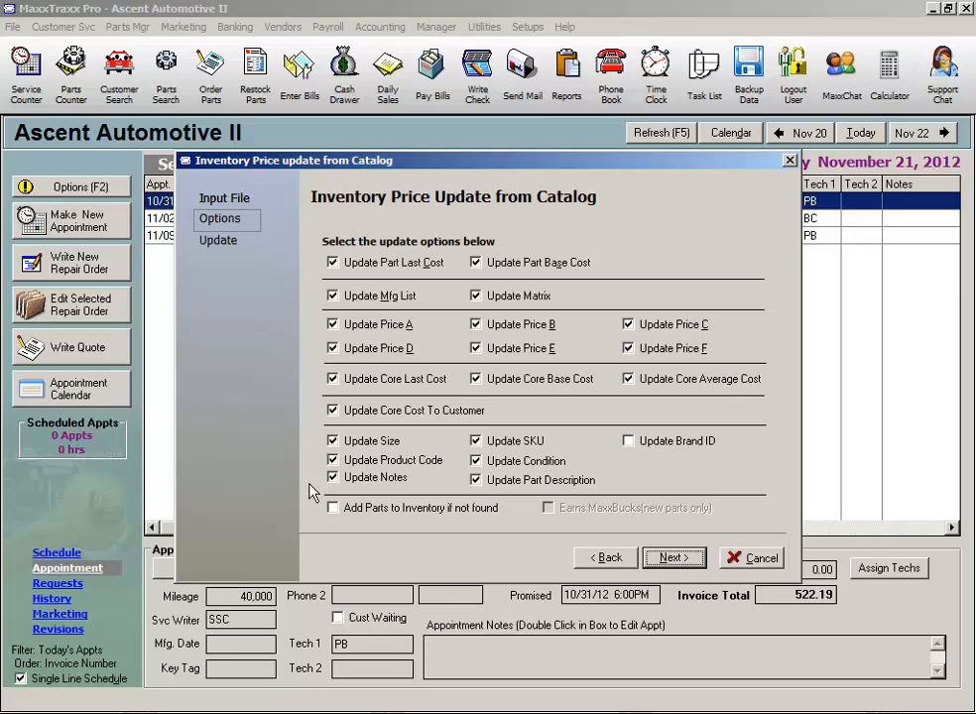
mouse_move(514, 496)
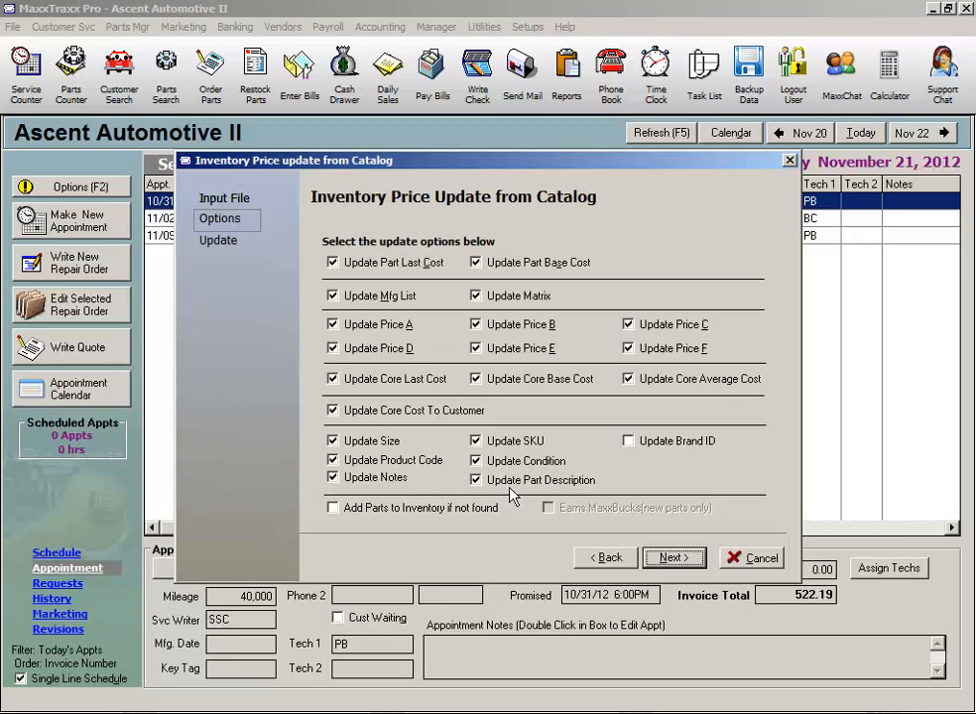
mouse_move(593, 498)
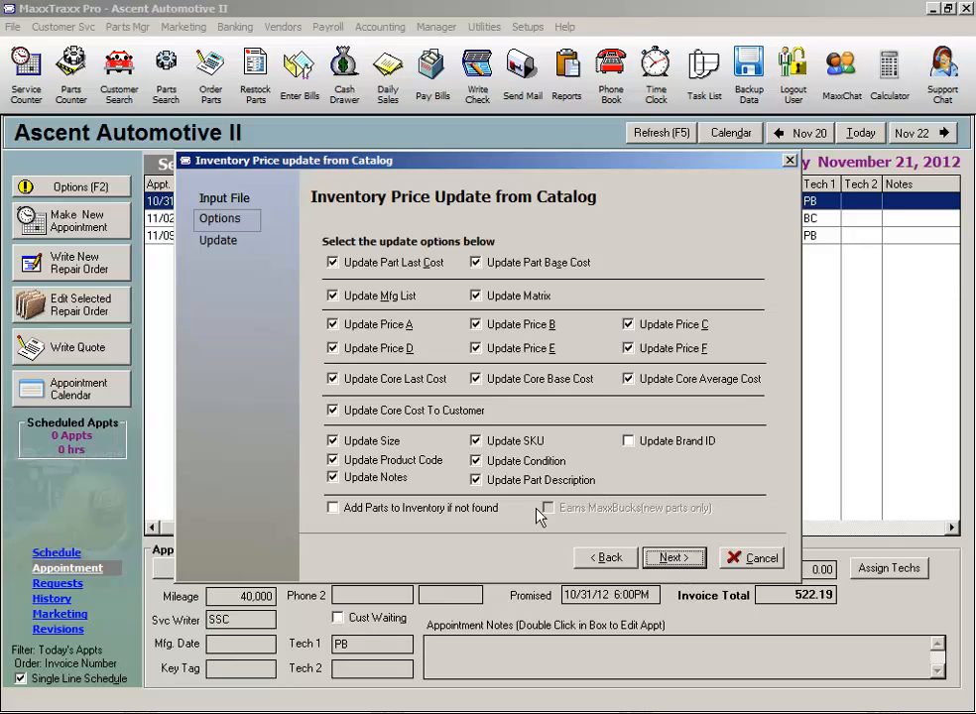
mouse_move(391, 535)
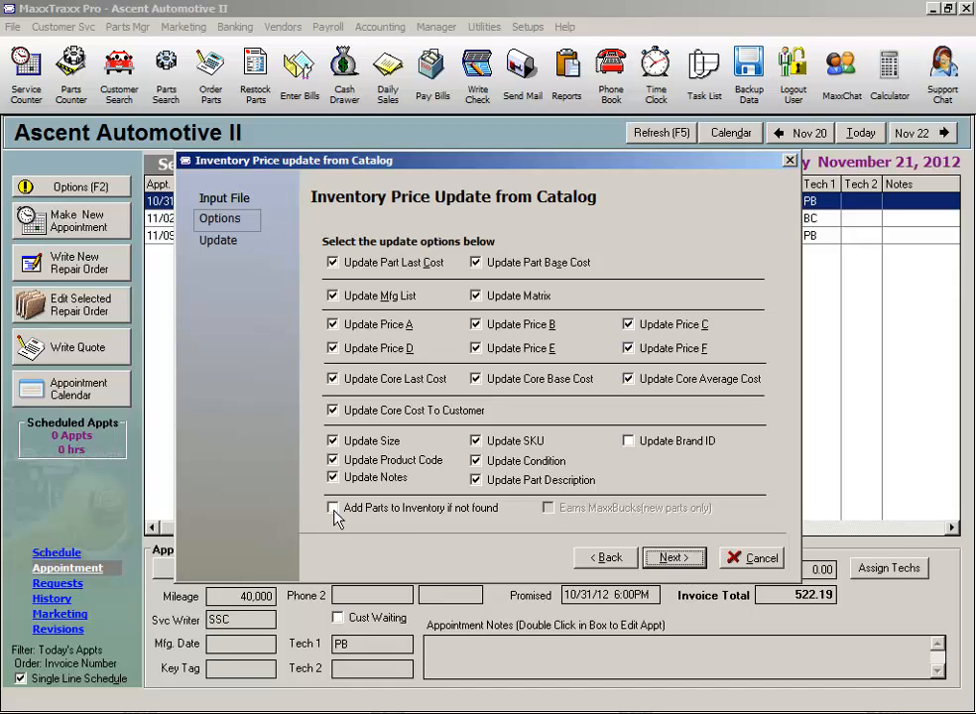
- Enable adding missing parts to inventory, reach the Update step, then cancel without updating
click(332, 507)
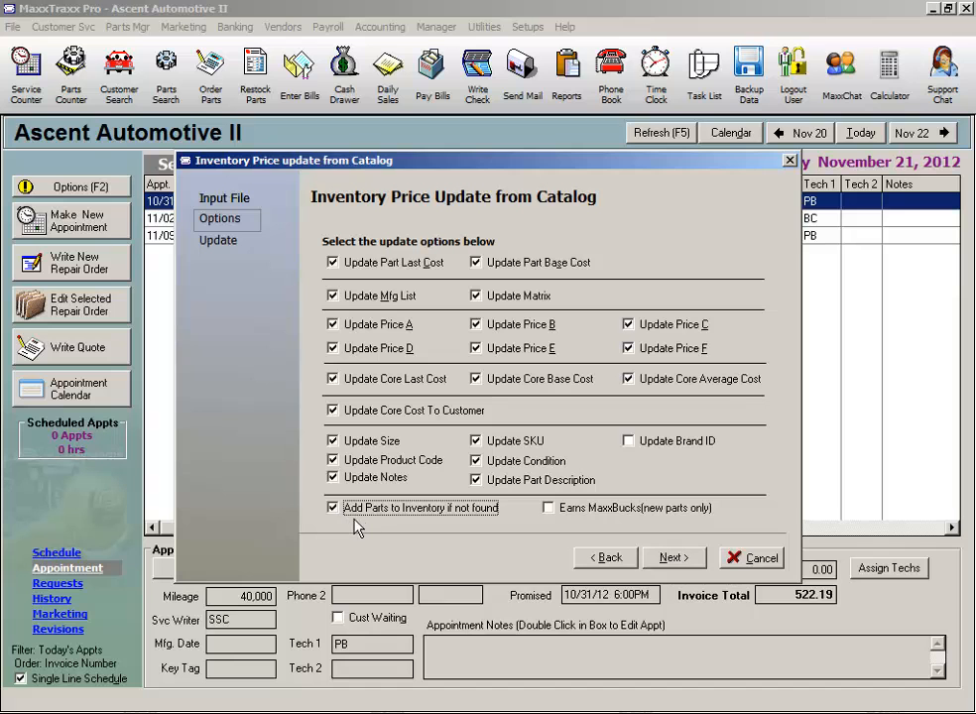
mouse_move(482, 525)
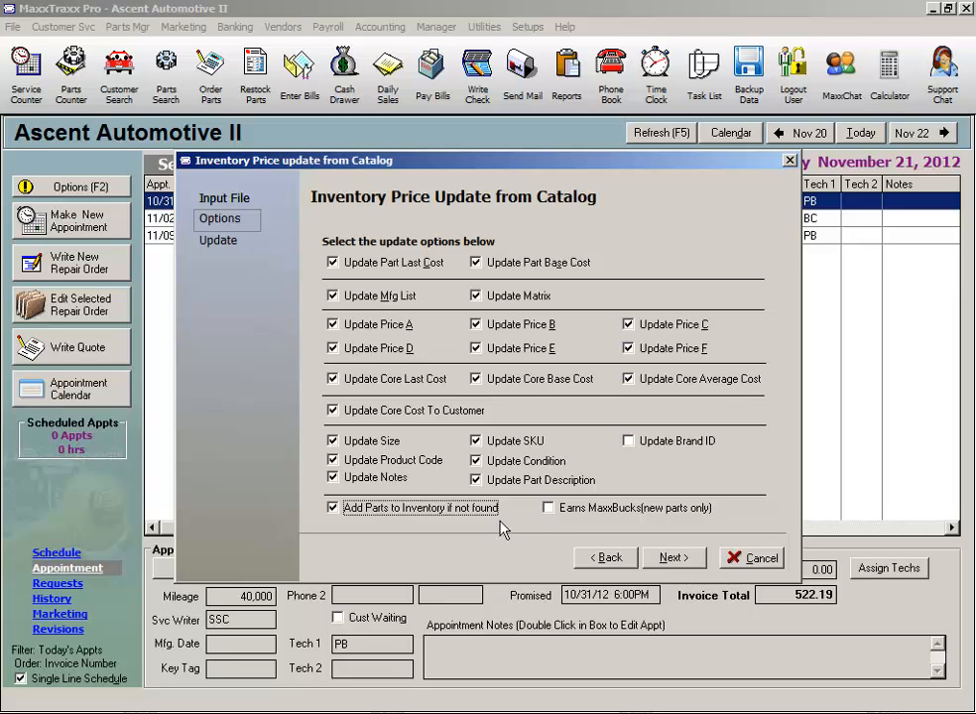
click(672, 557)
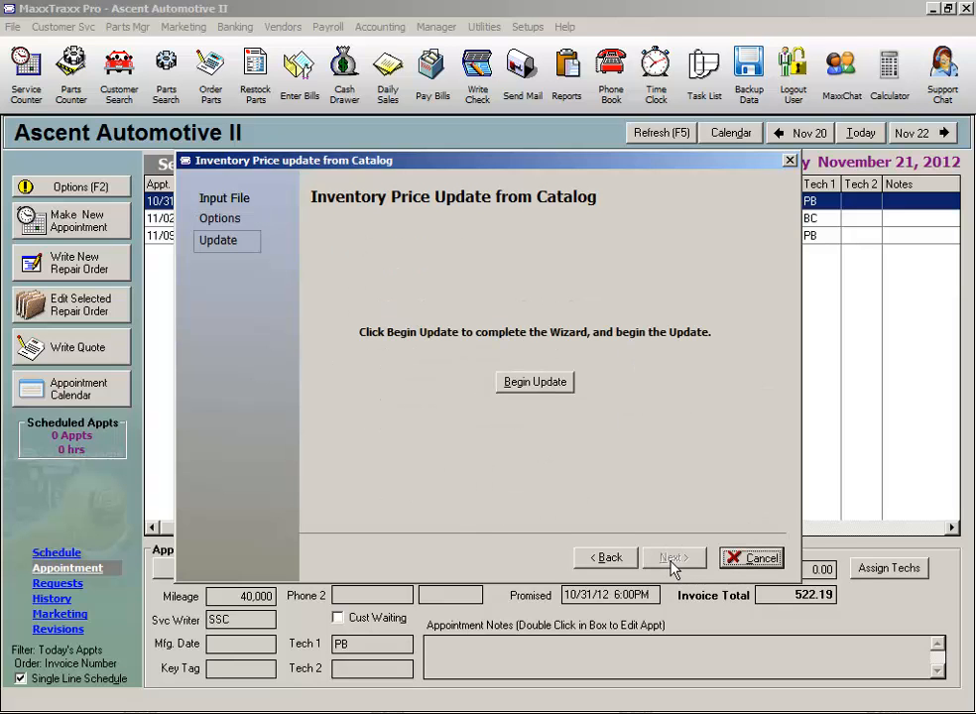
mouse_move(550, 397)
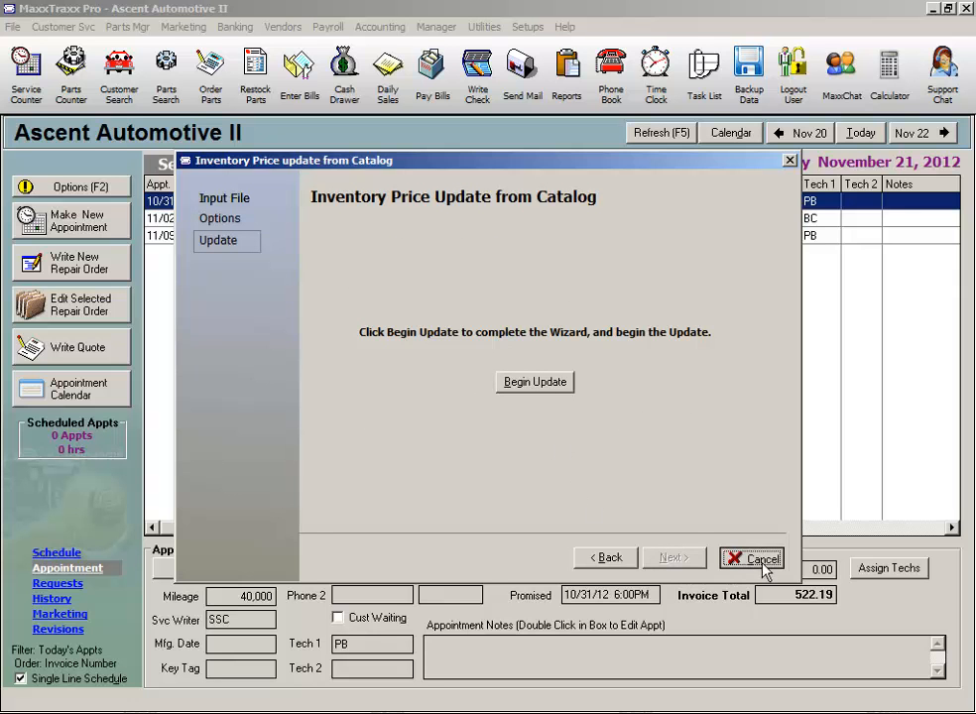
click(751, 557)
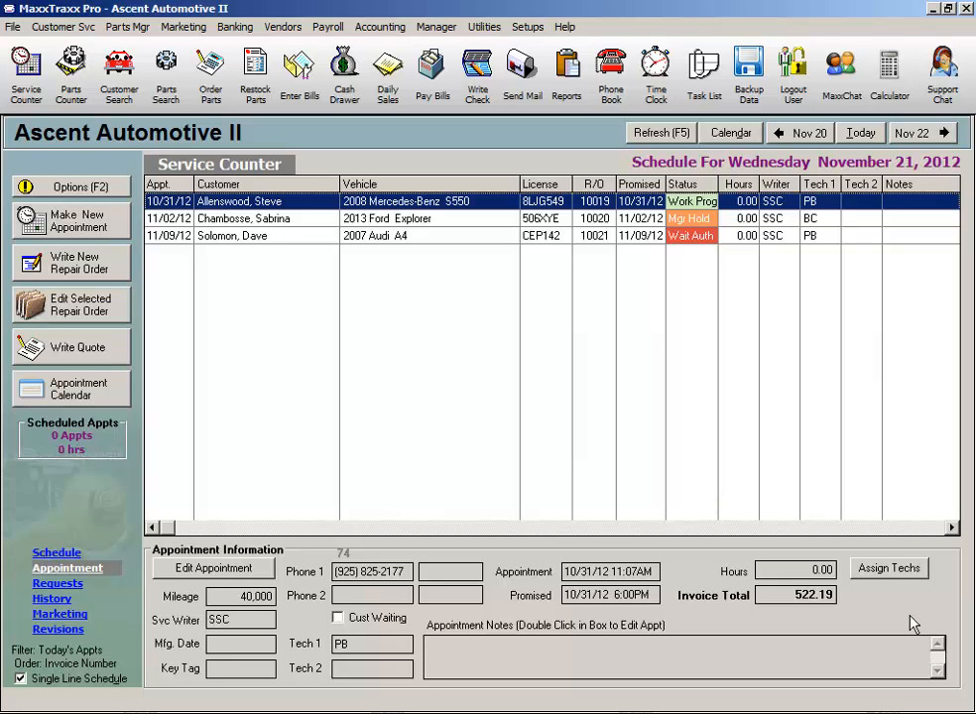
mouse_move(580, 466)
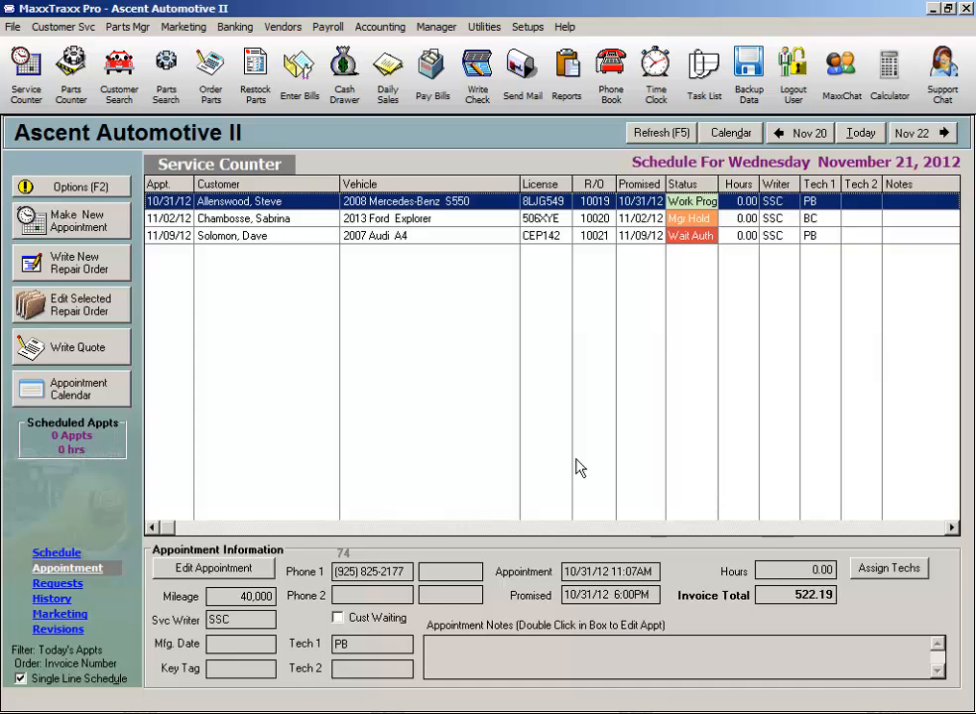
mouse_move(424, 383)
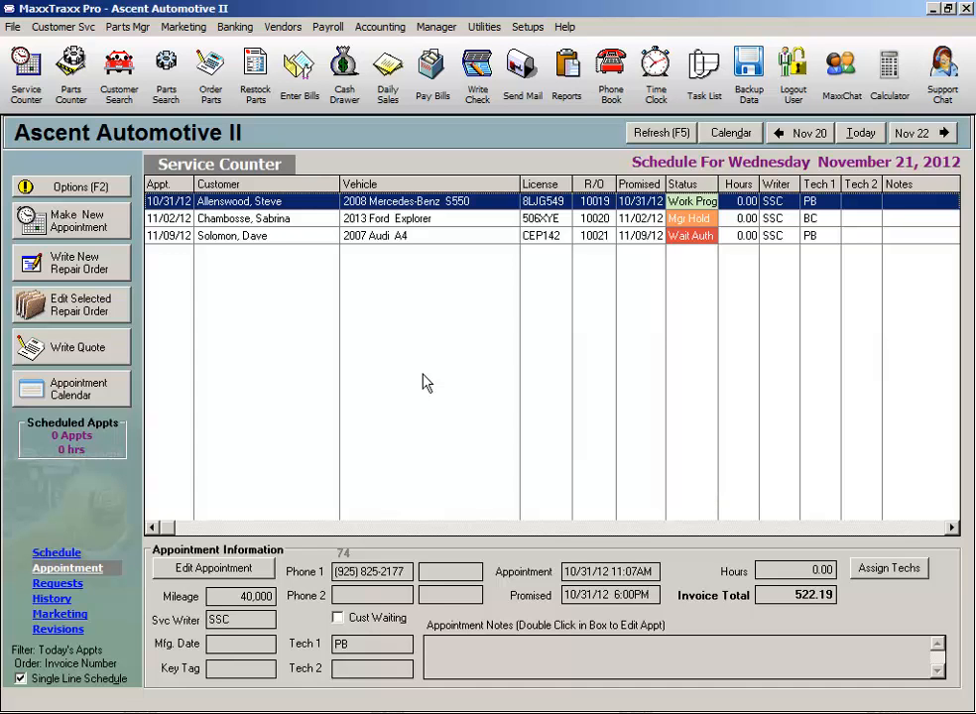
mouse_move(166, 119)
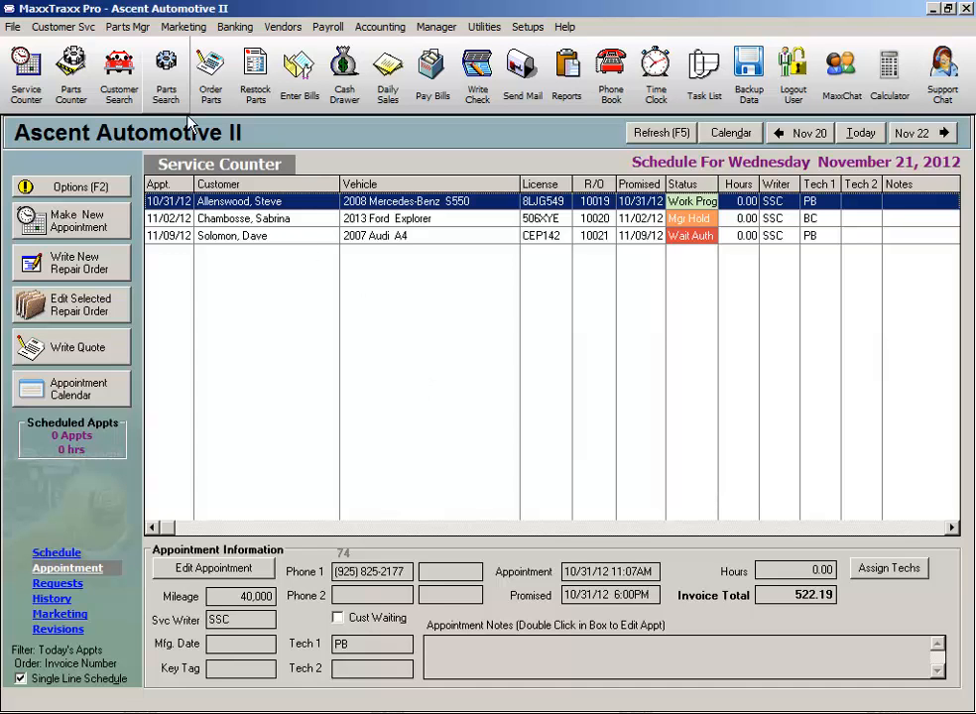
click(166, 74)
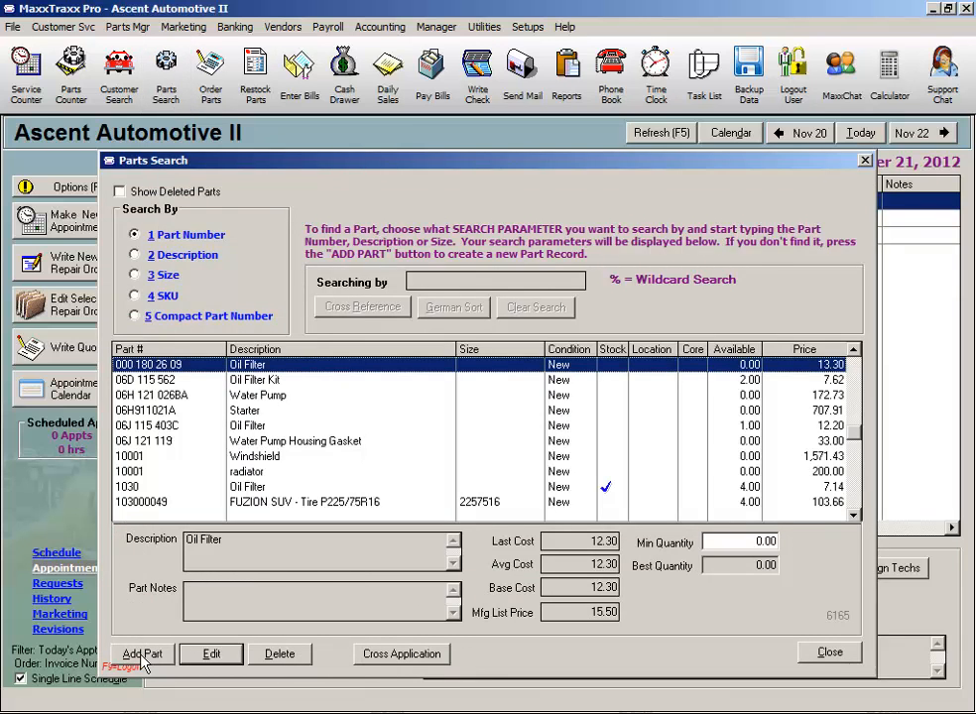
- Add a new part with number PH5465 and description 'Oil filter', advancing to details
click(140, 653)
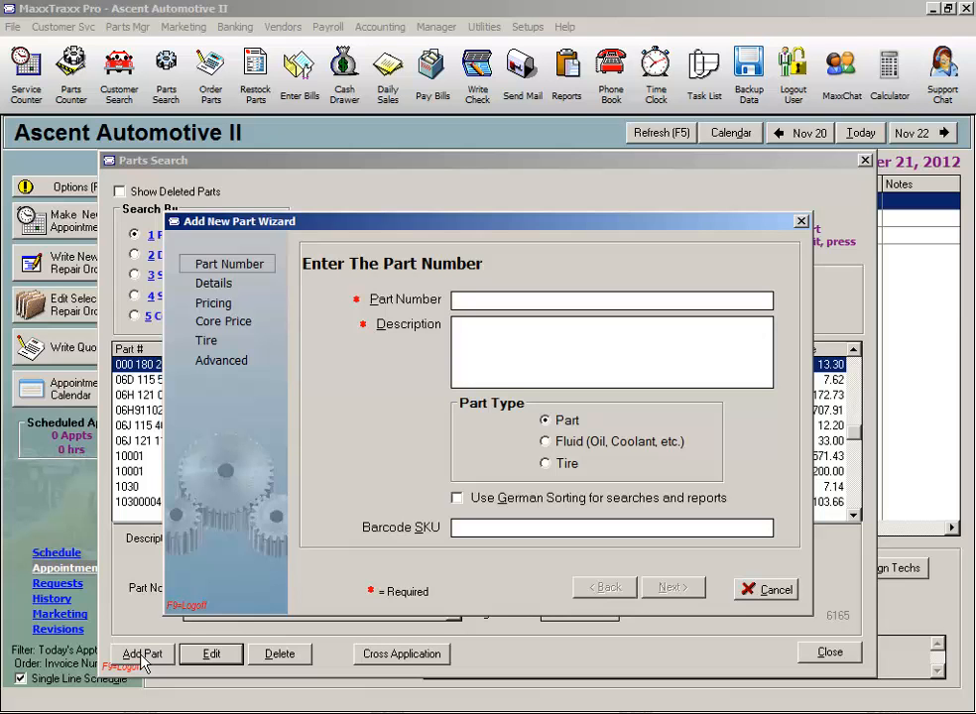
mouse_move(144, 570)
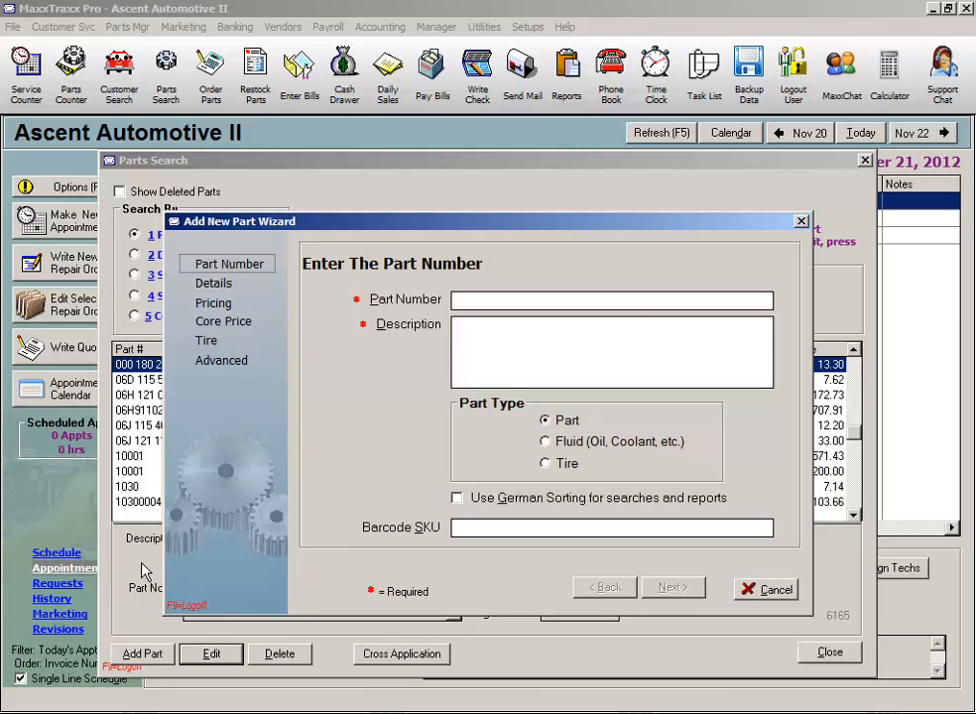
mouse_move(245, 394)
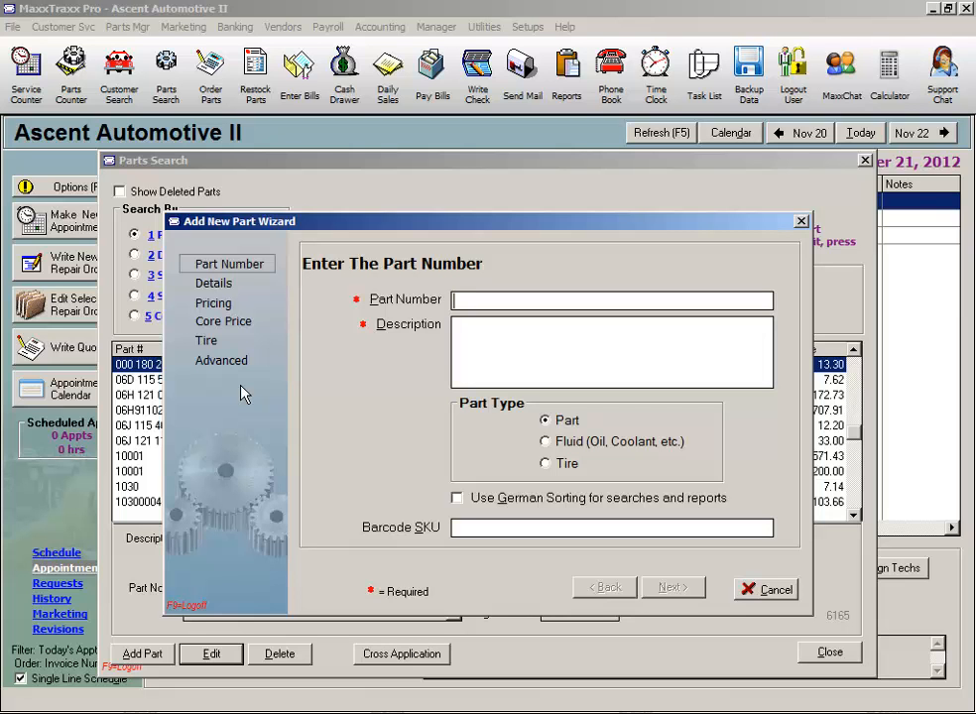
text(PH5465)
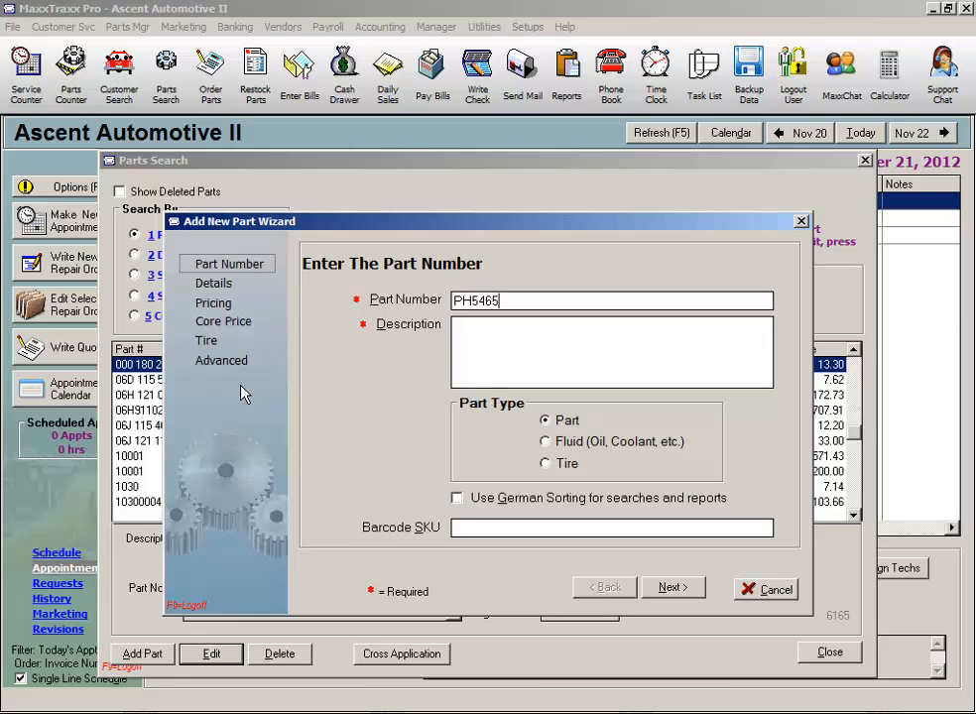
text(Oil fil)
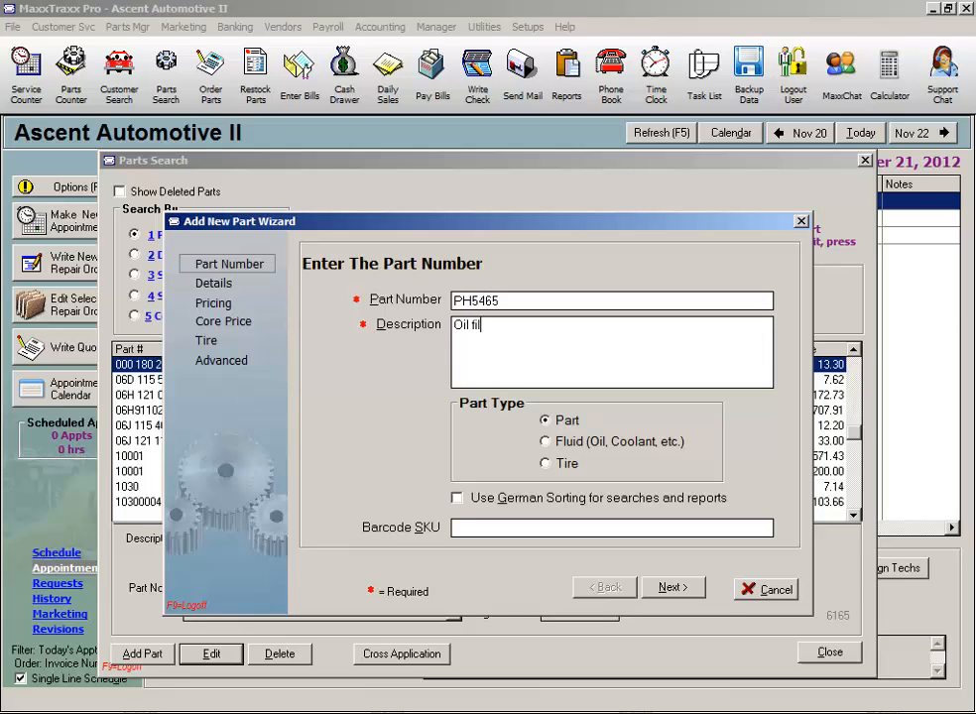
click(672, 587)
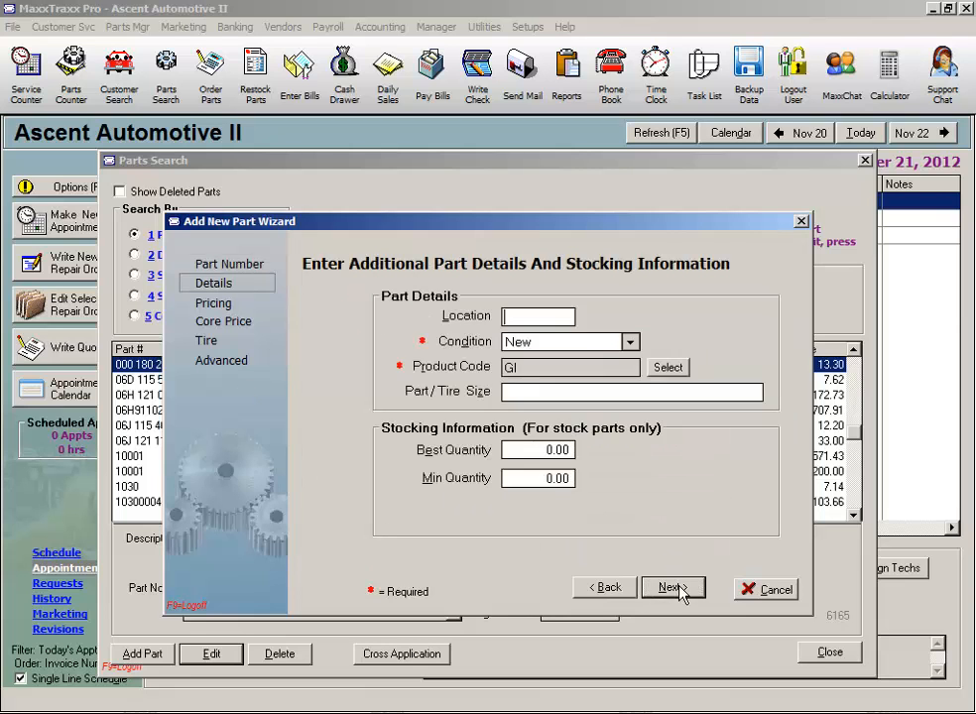
- Enter 4.00 as Current Stock On Hand in Advanced info and finish the wizard
click(673, 587)
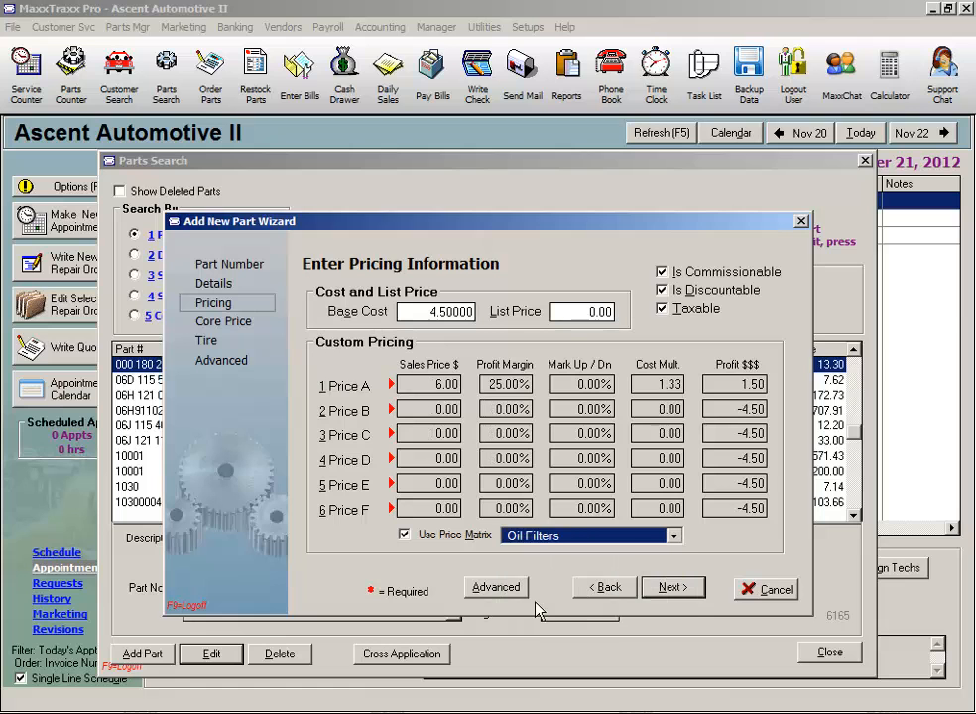
mouse_move(507, 603)
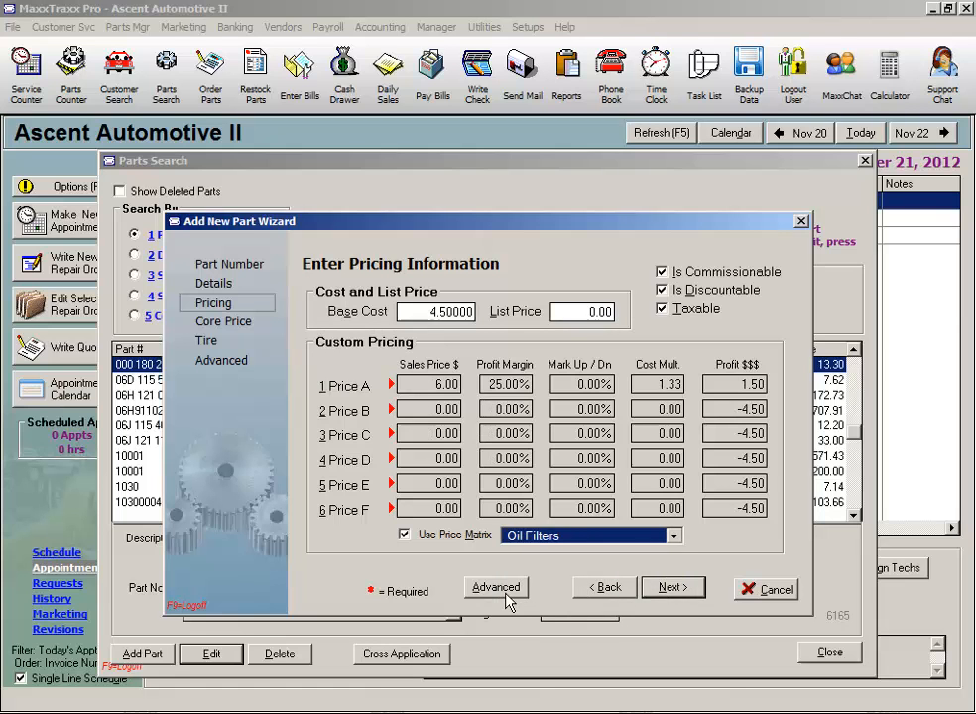
click(496, 587)
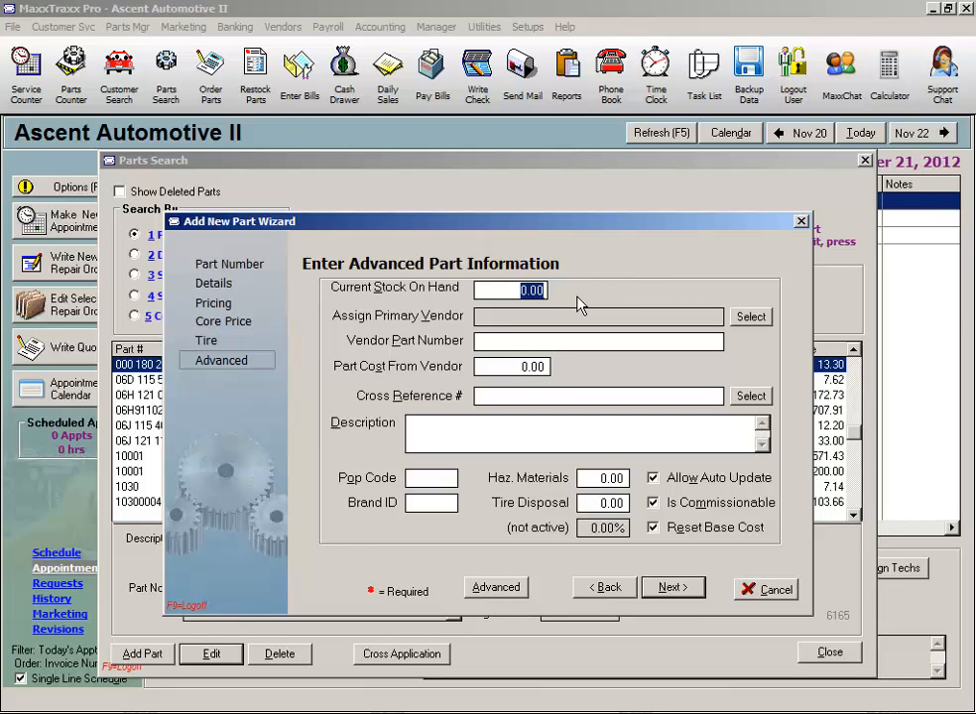
text(4.00)
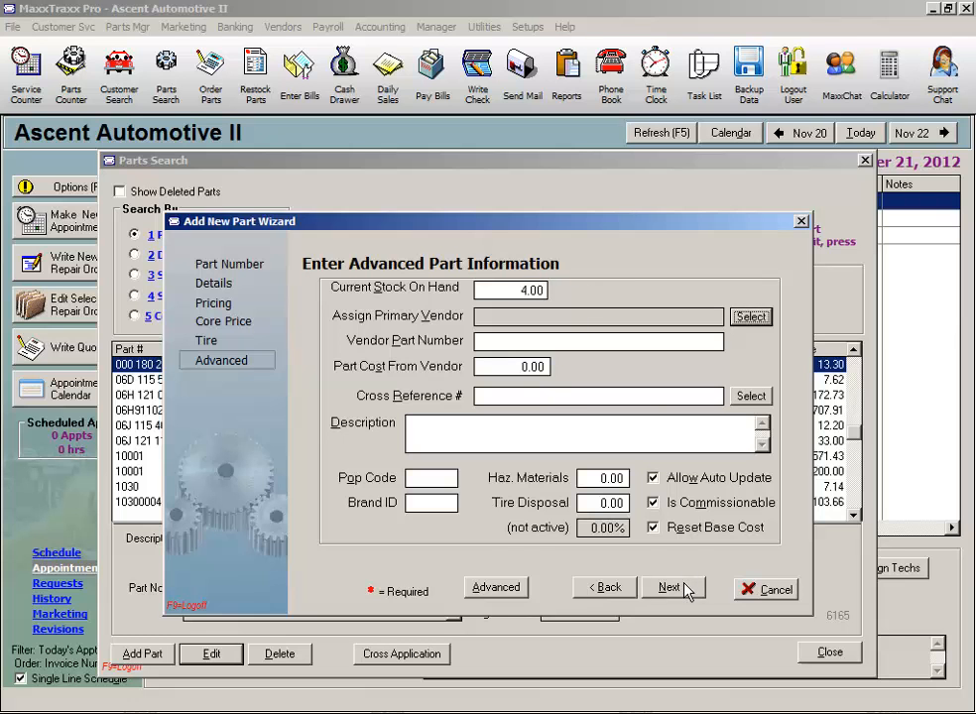
click(673, 586)
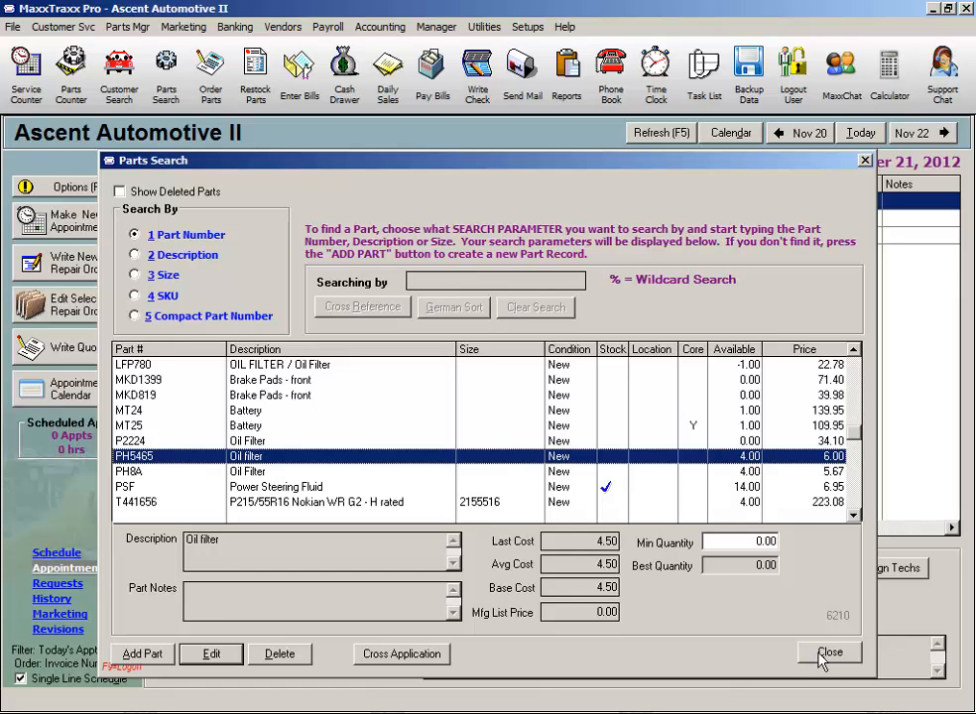
mouse_move(793, 521)
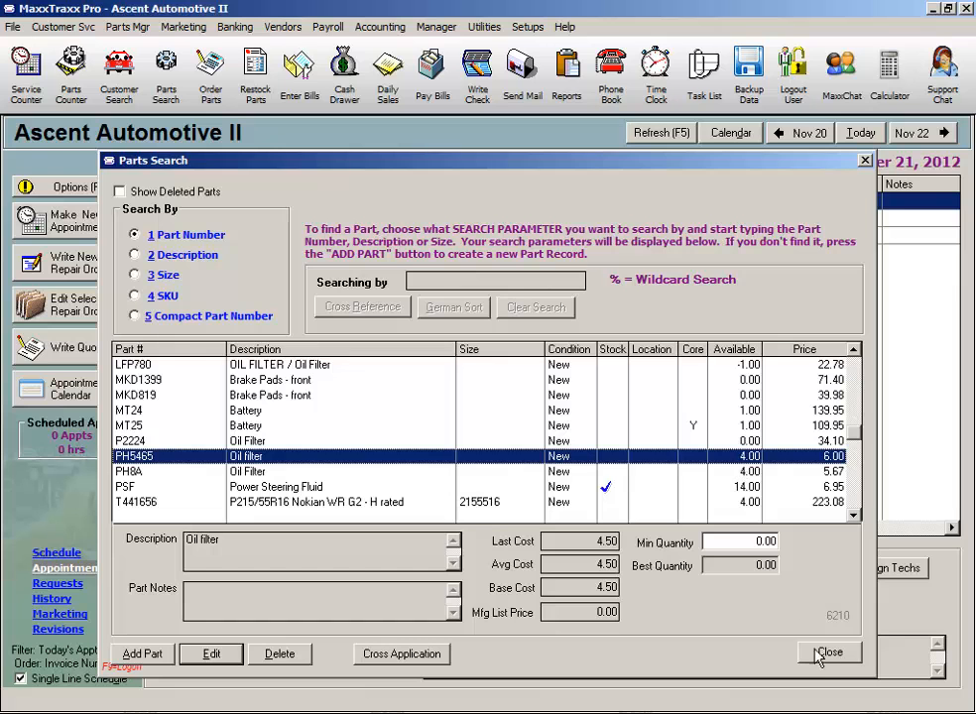
- Confirm PH5465 appears in Parts Search and close the window
click(829, 651)
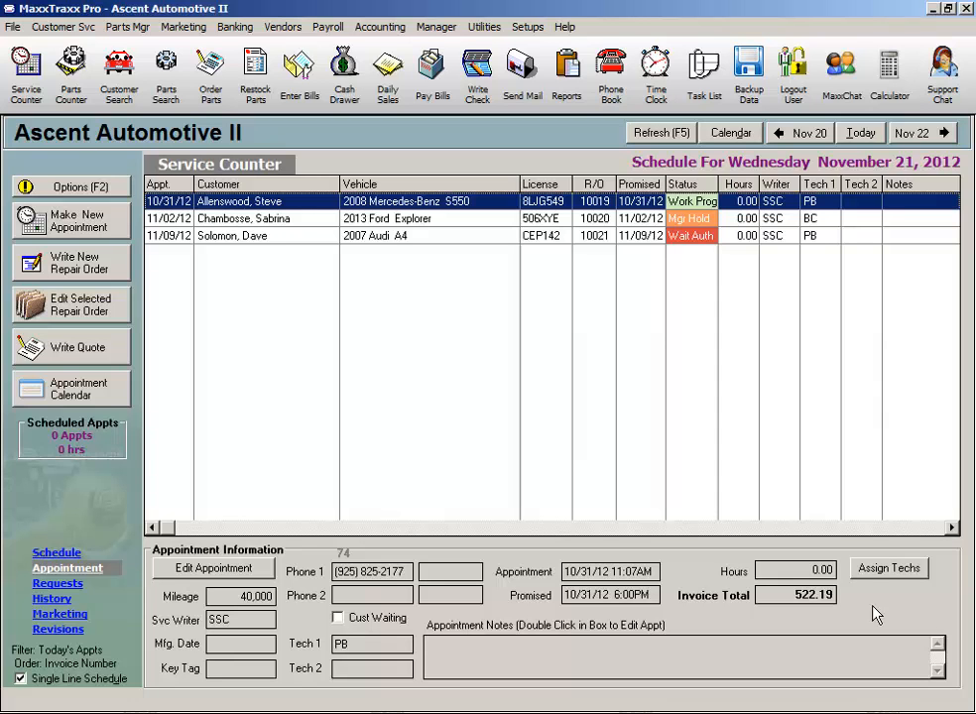
mouse_move(416, 435)
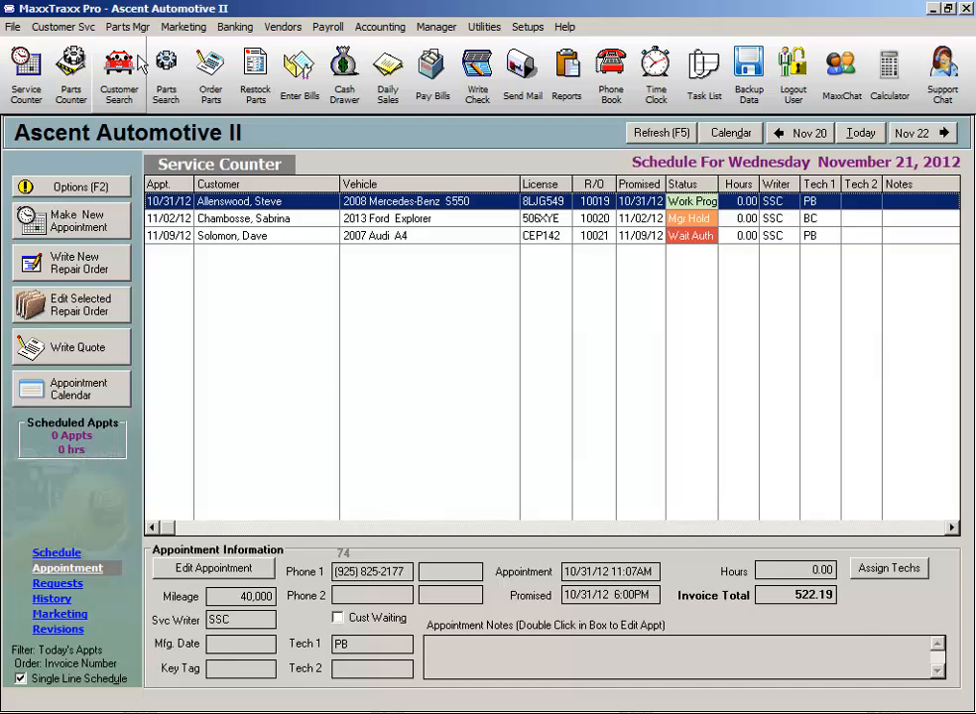
- Create physical inventory worksheet set #3 via Take Physical Inventory, then close the worksheets list
click(126, 26)
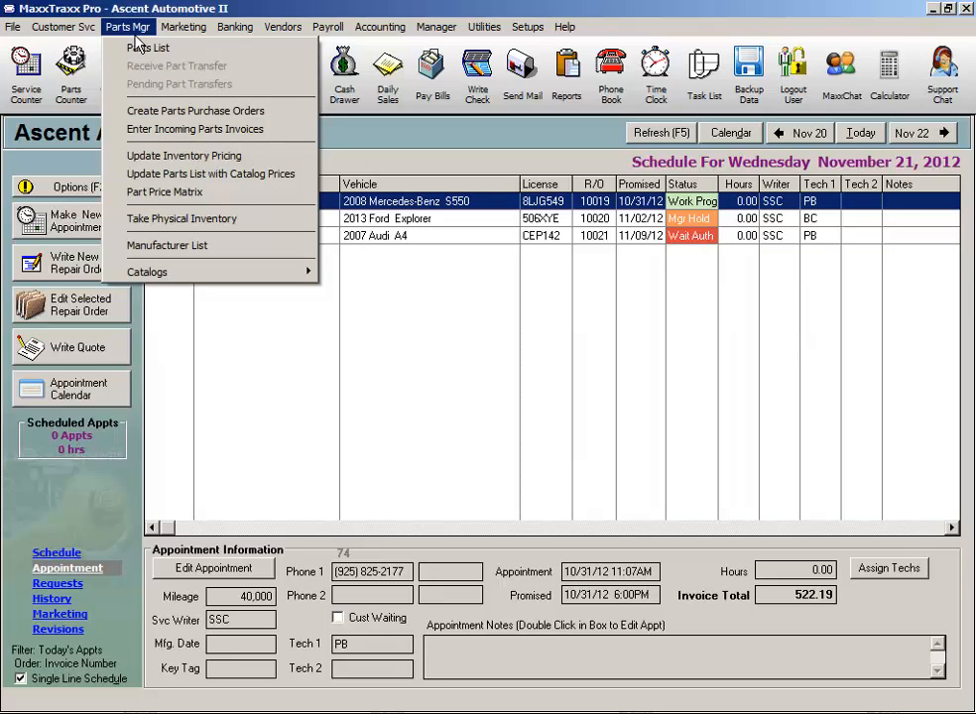
mouse_move(208, 218)
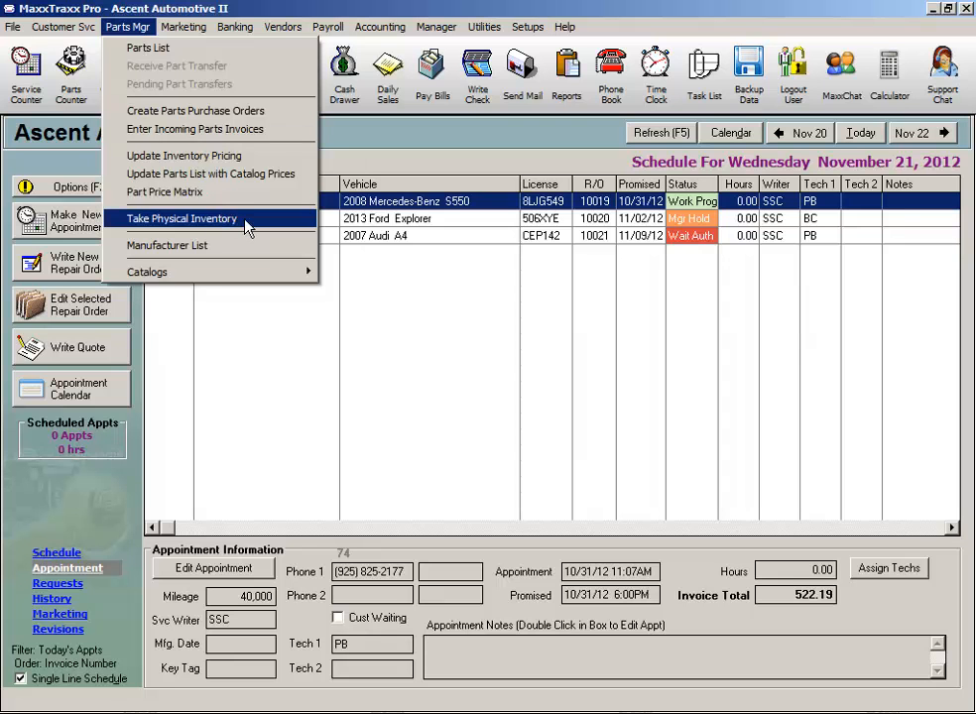
click(181, 218)
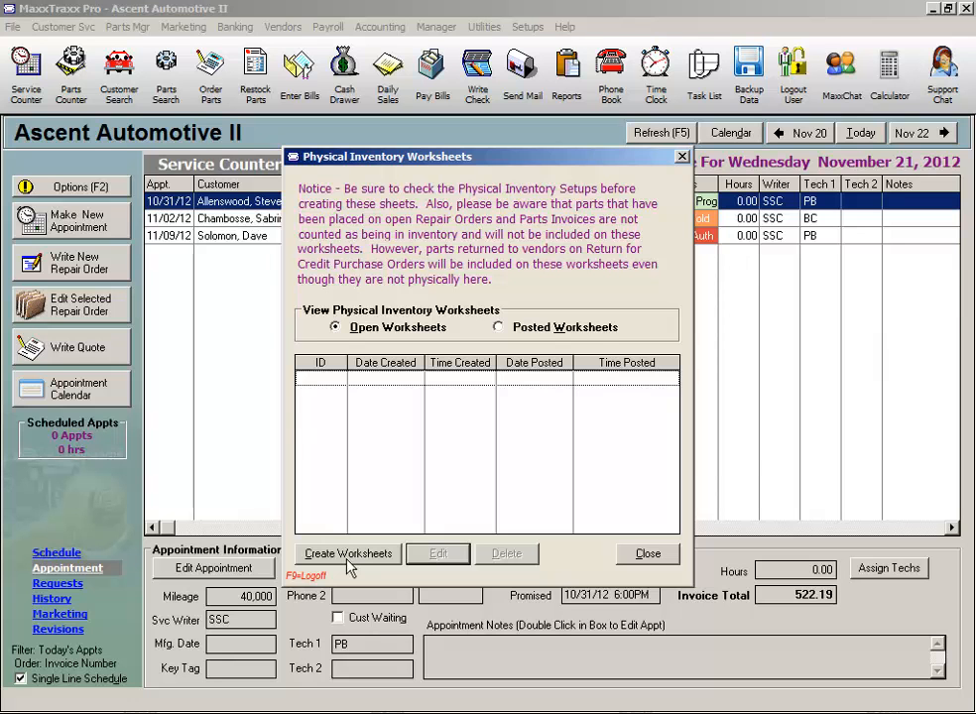
mouse_move(753, 443)
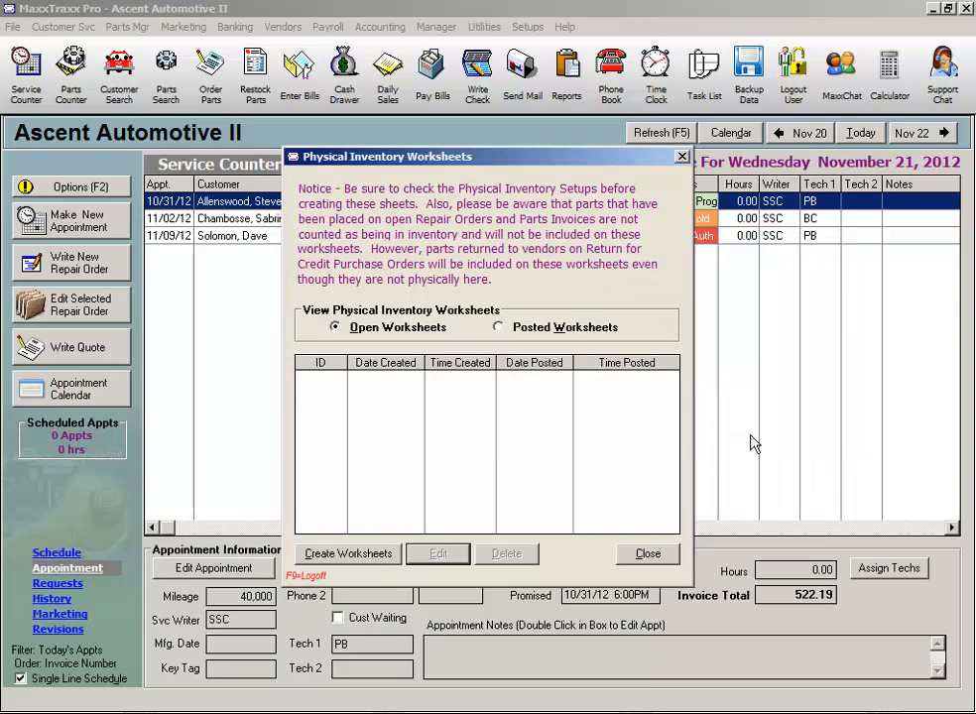
click(347, 554)
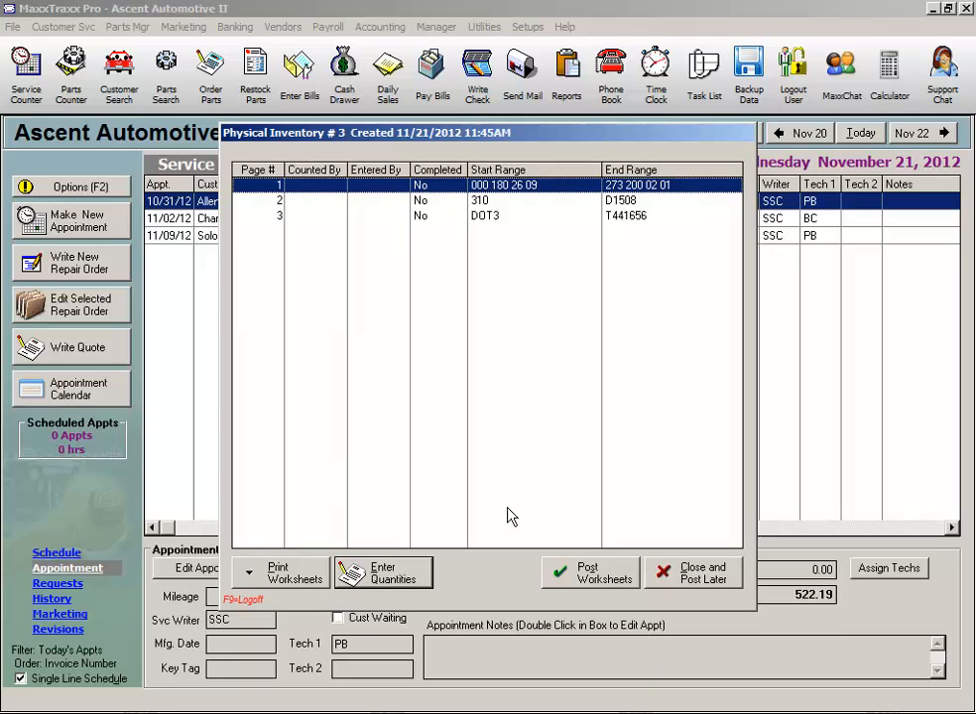
mouse_move(589, 590)
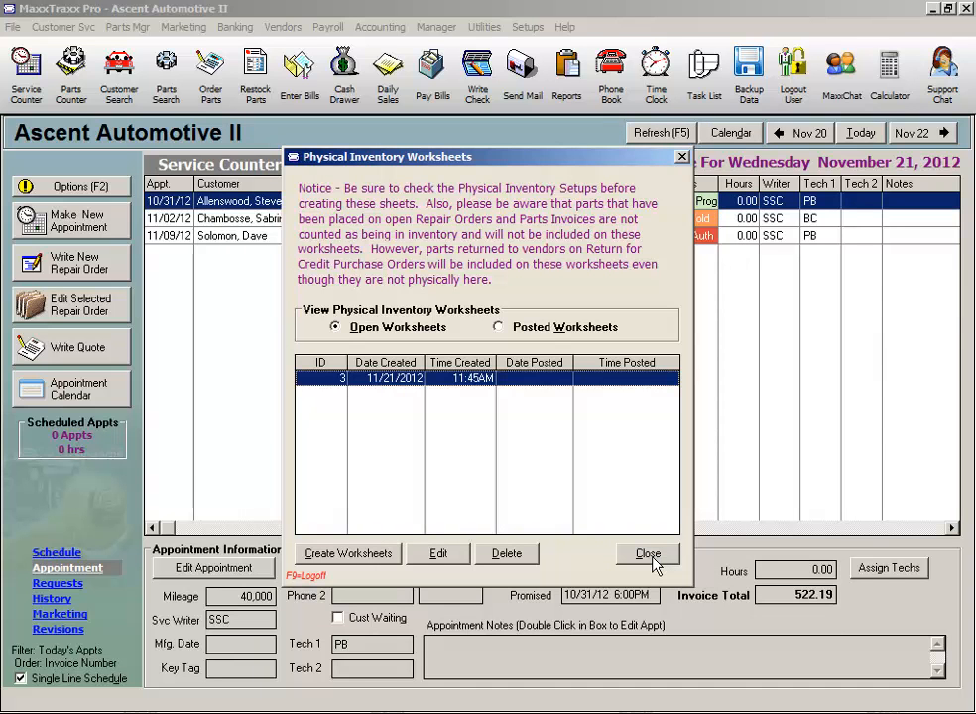
click(647, 553)
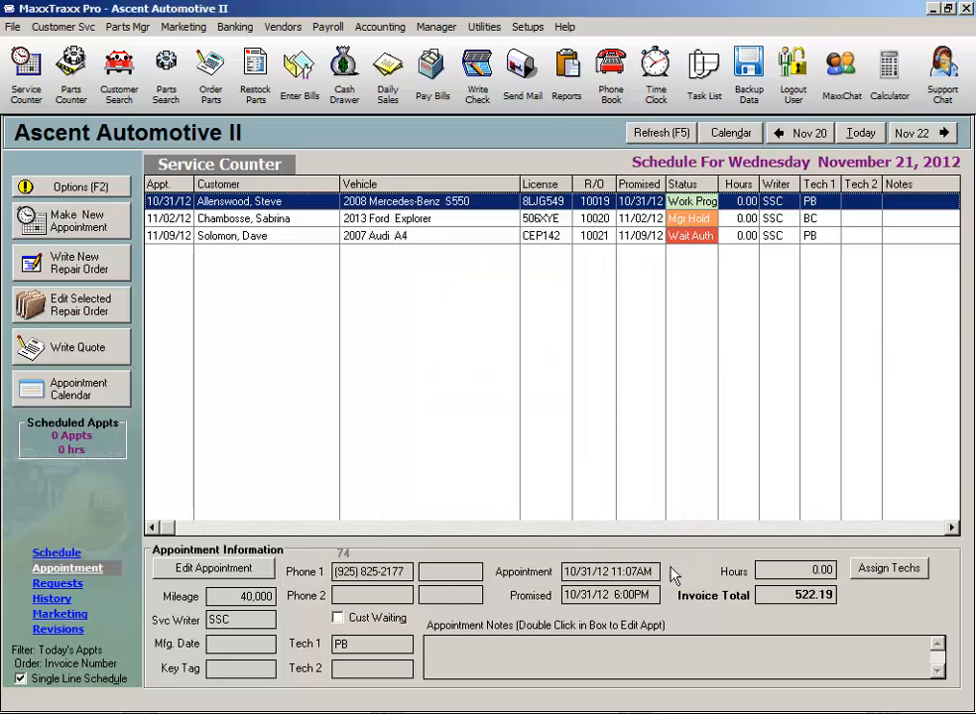
mouse_move(871, 617)
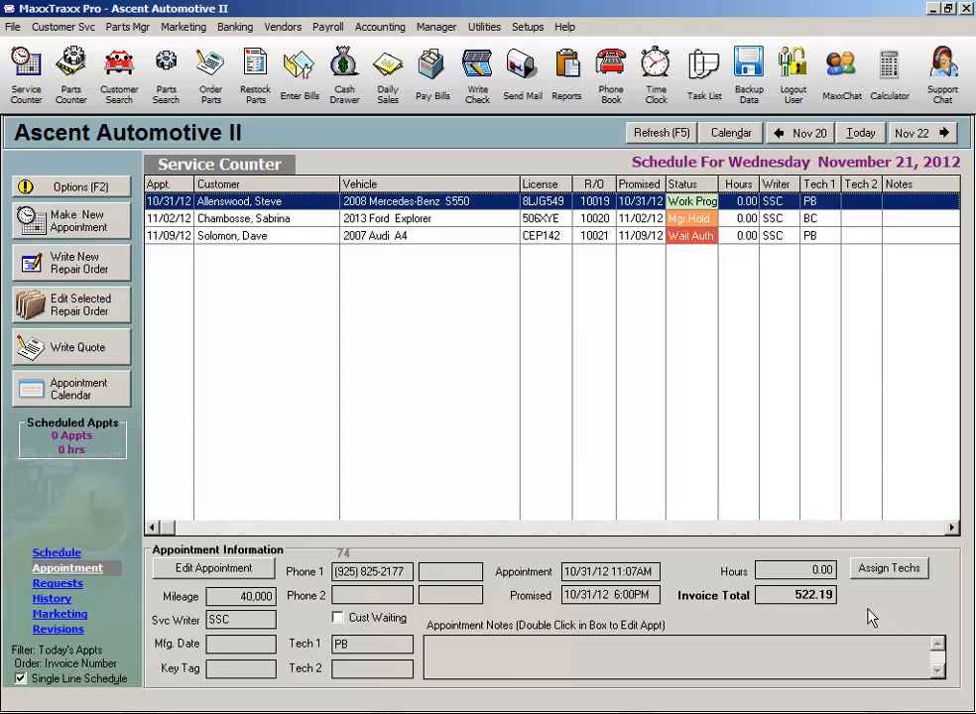